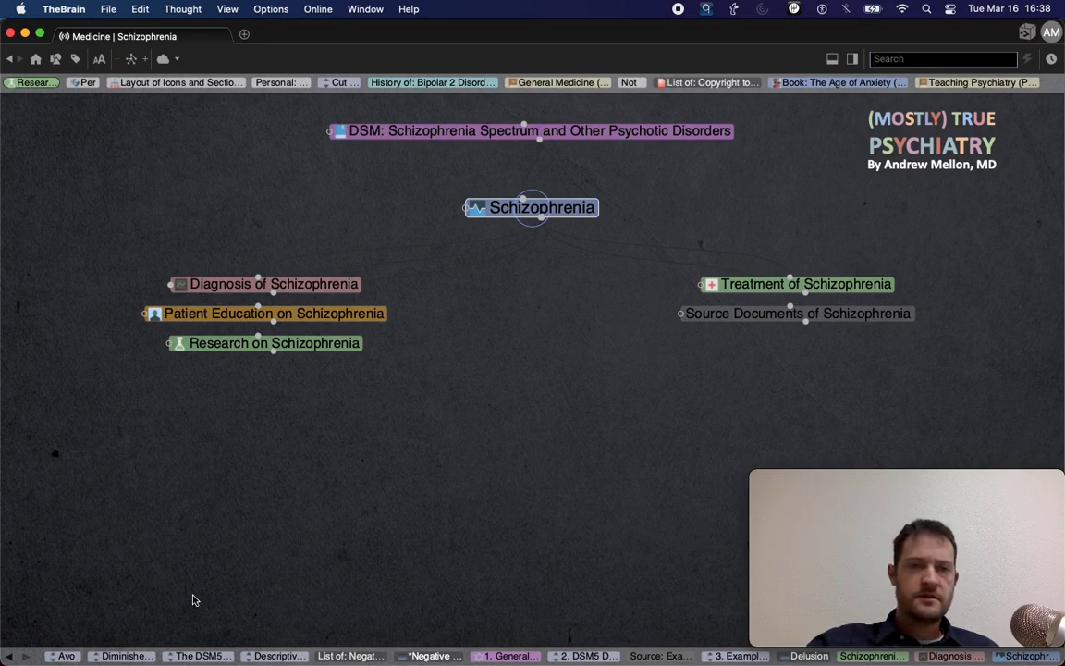
# Navigate from Schizophrenia through Criteria A to make Delusion the active thought
pyautogui.click(273, 285)
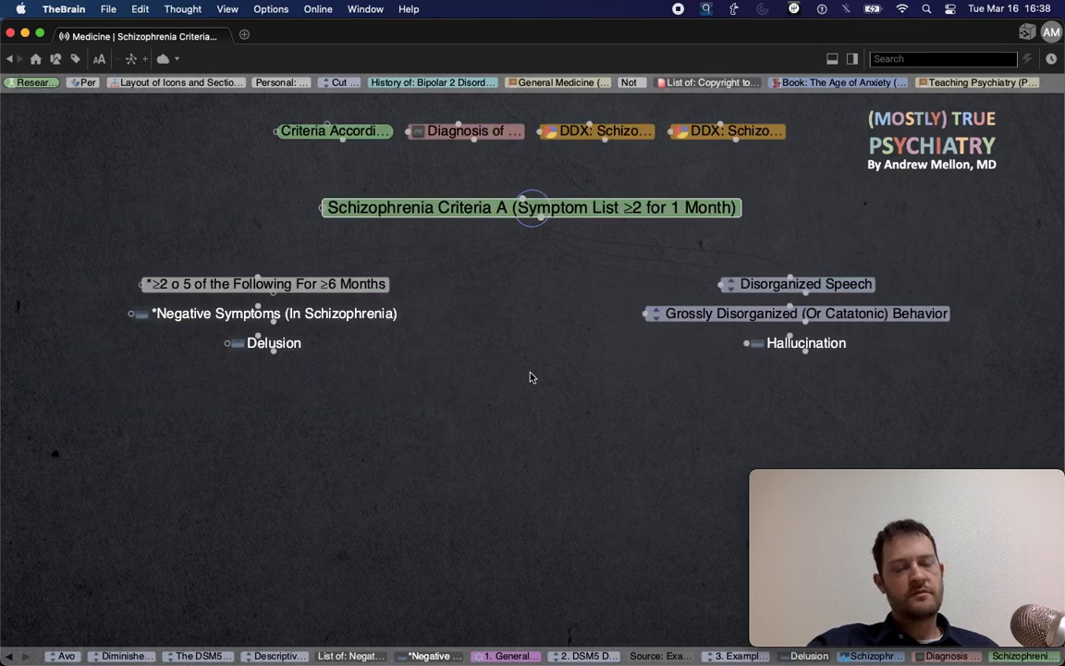
pyautogui.moveTo(562, 359)
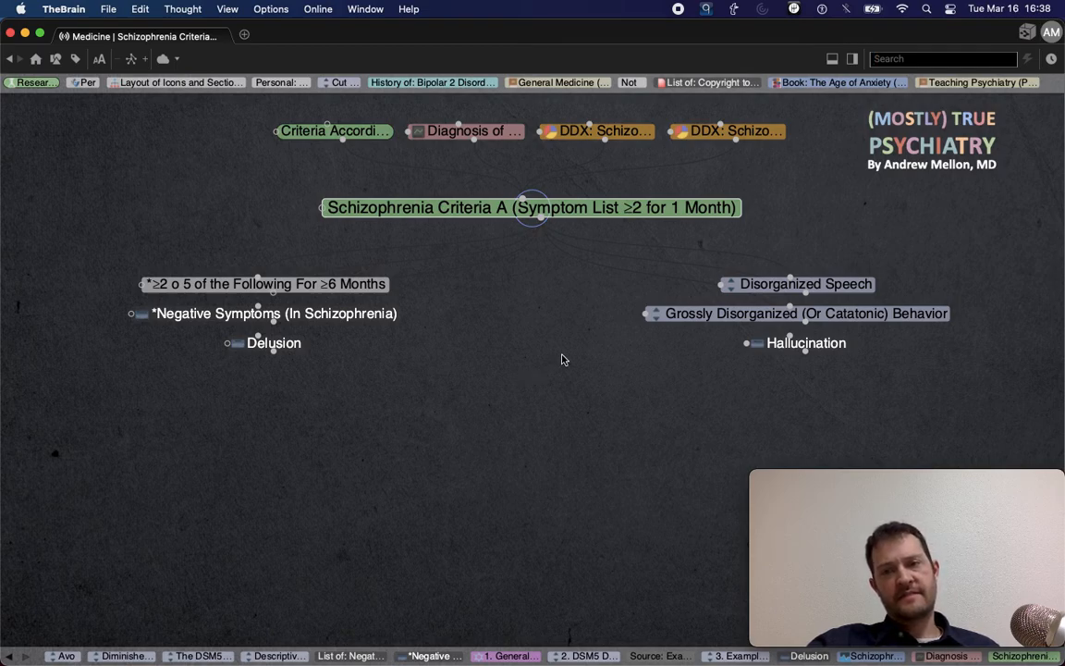
pyautogui.moveTo(313, 400)
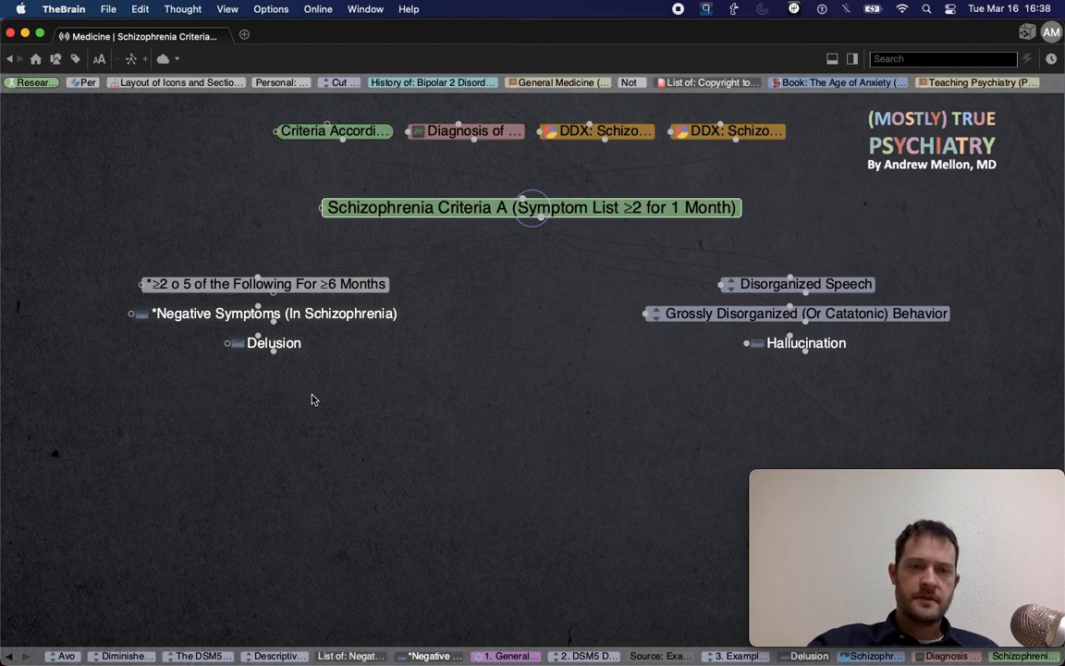
pyautogui.click(273, 342)
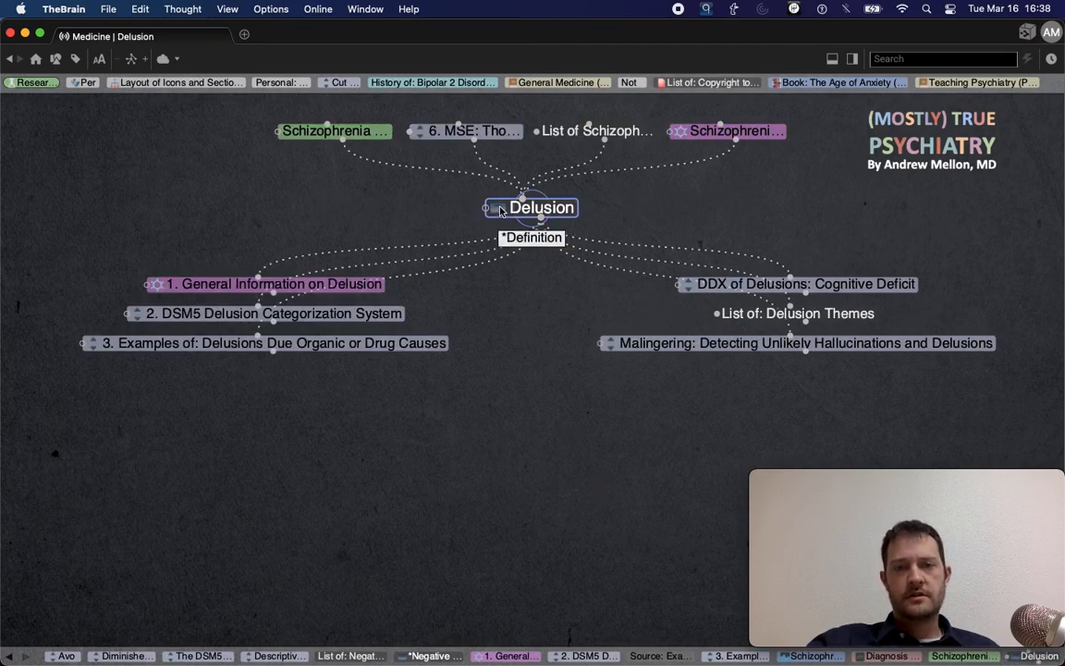
pyautogui.click(540, 207)
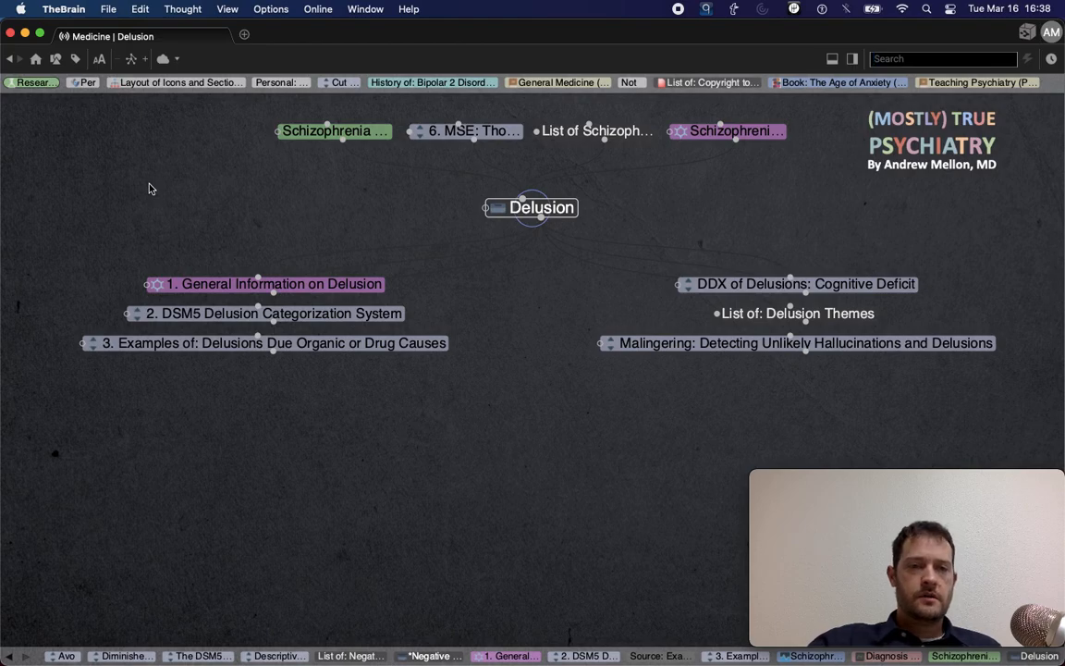
pyautogui.click(266, 285)
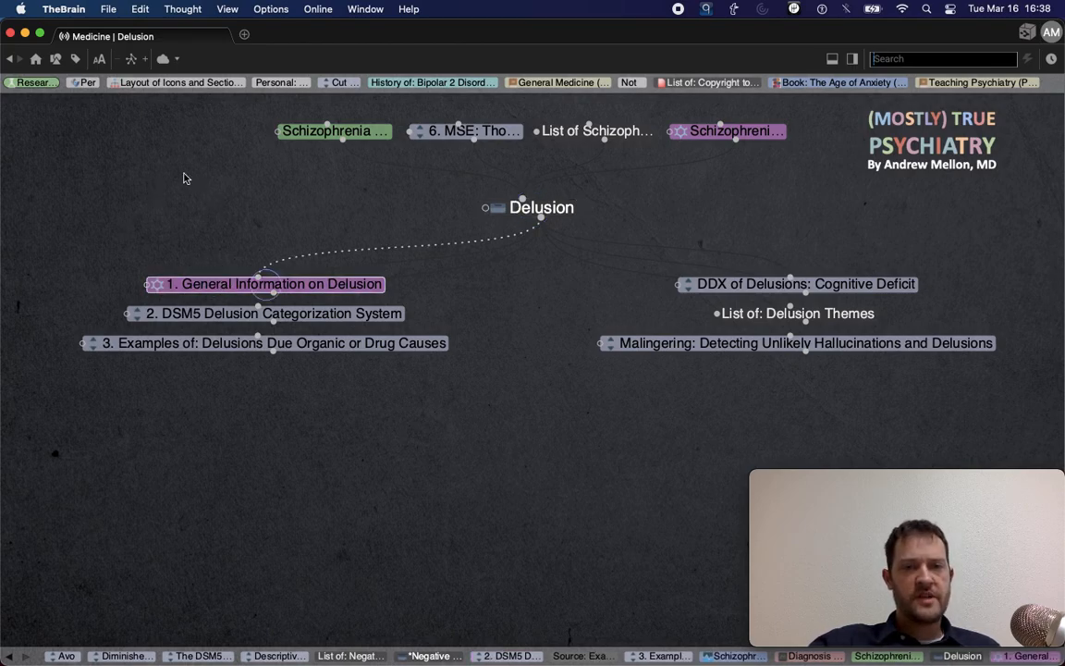
pyautogui.doubleClick(264, 284)
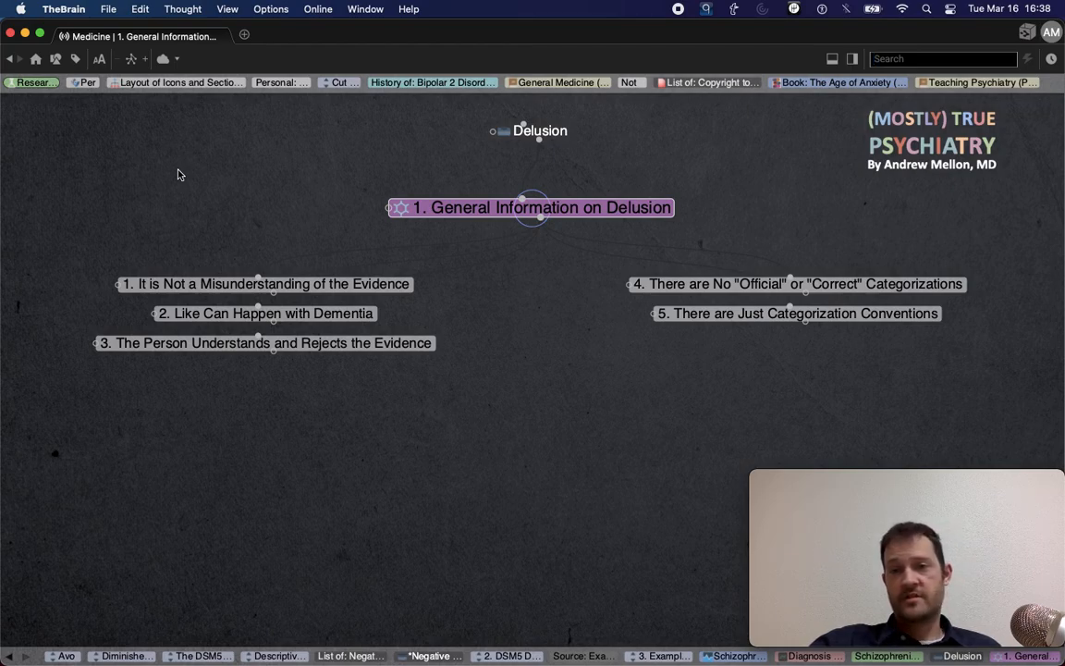
pyautogui.click(540, 130)
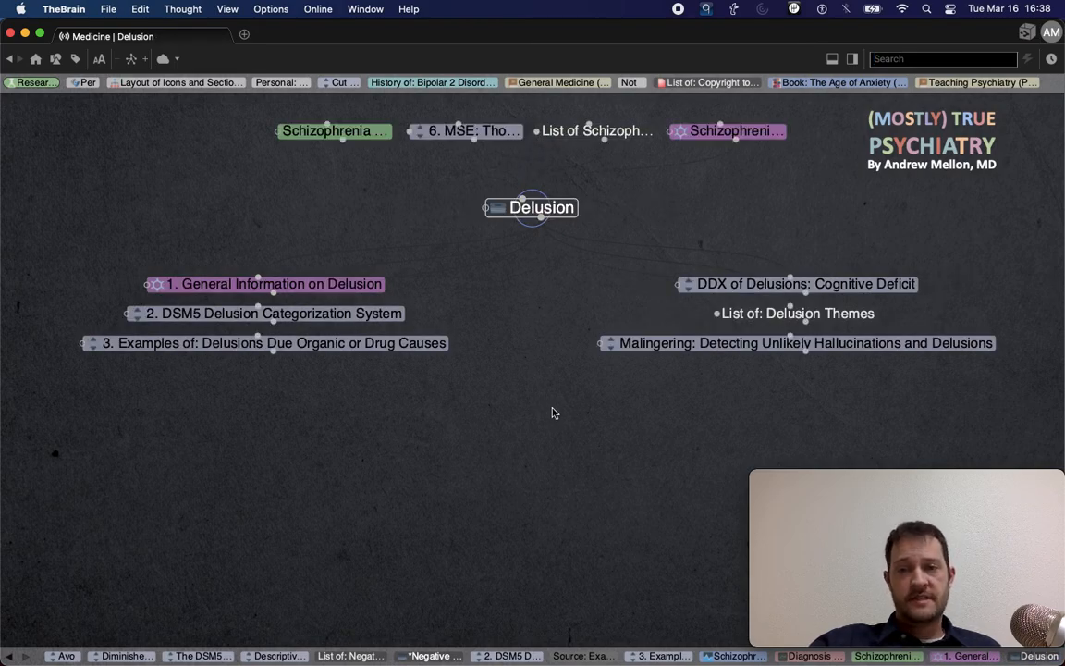
pyautogui.moveTo(403, 318)
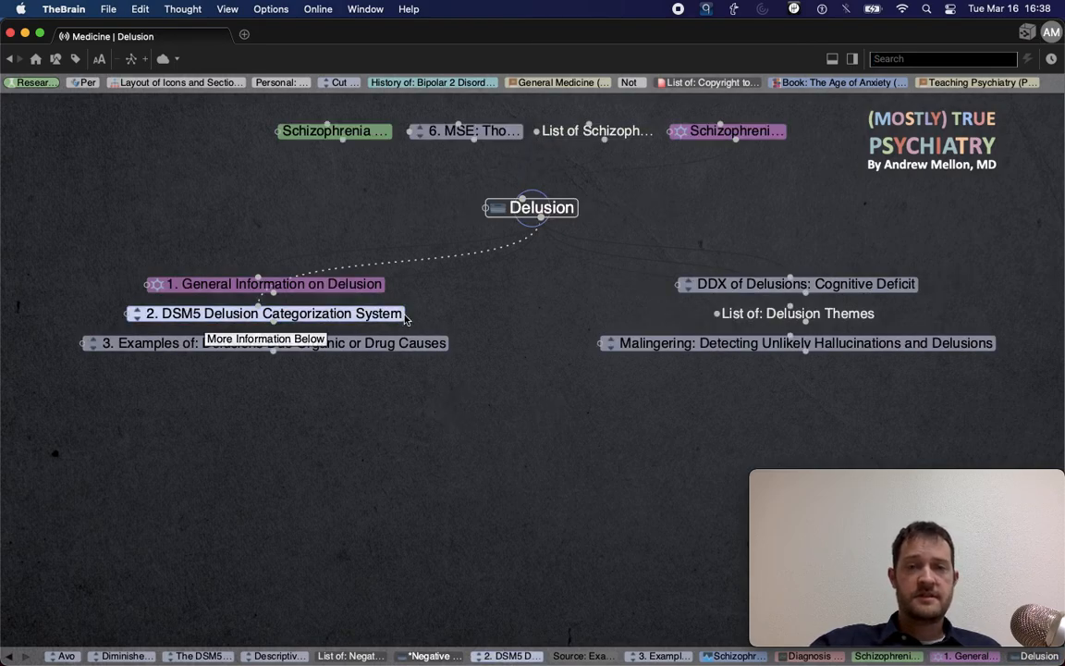
pyautogui.doubleClick(274, 312)
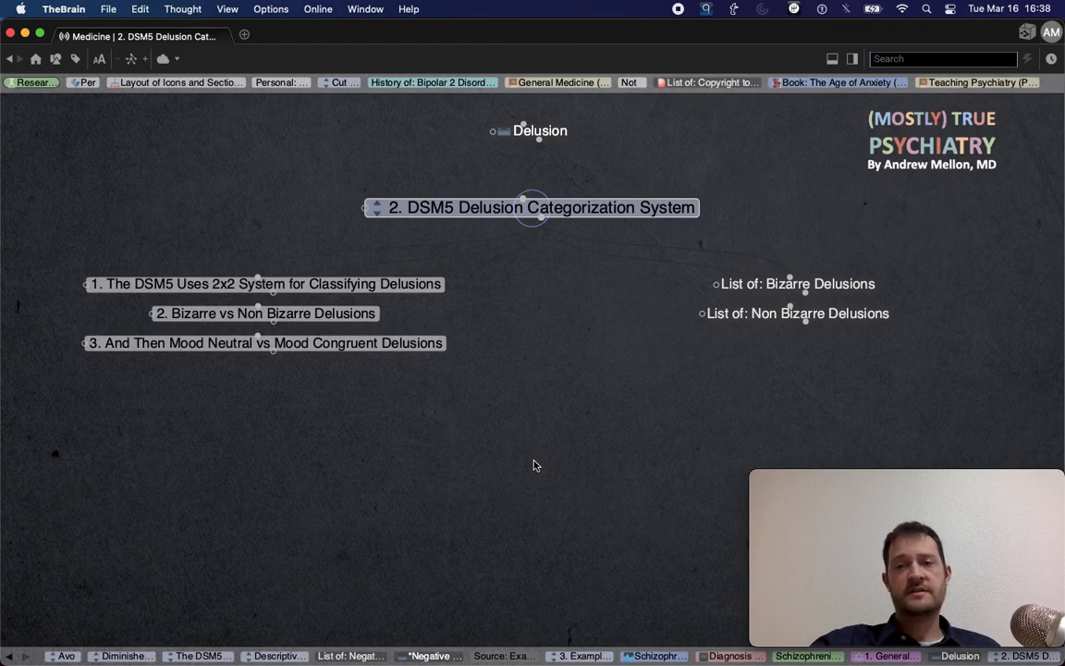
pyautogui.moveTo(375, 492)
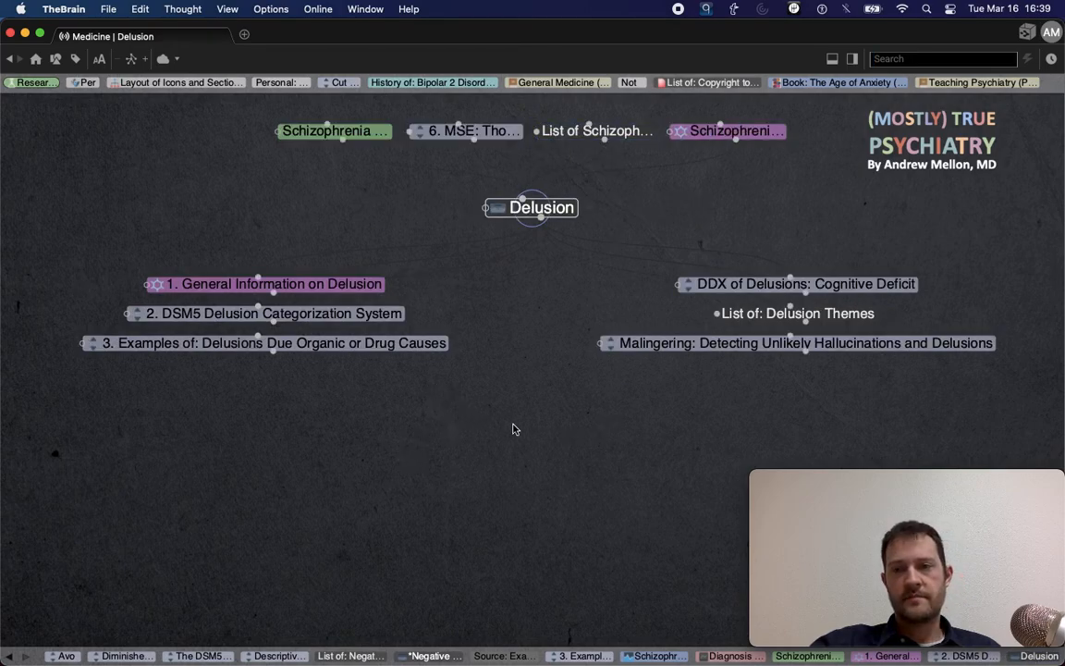
pyautogui.moveTo(514, 414)
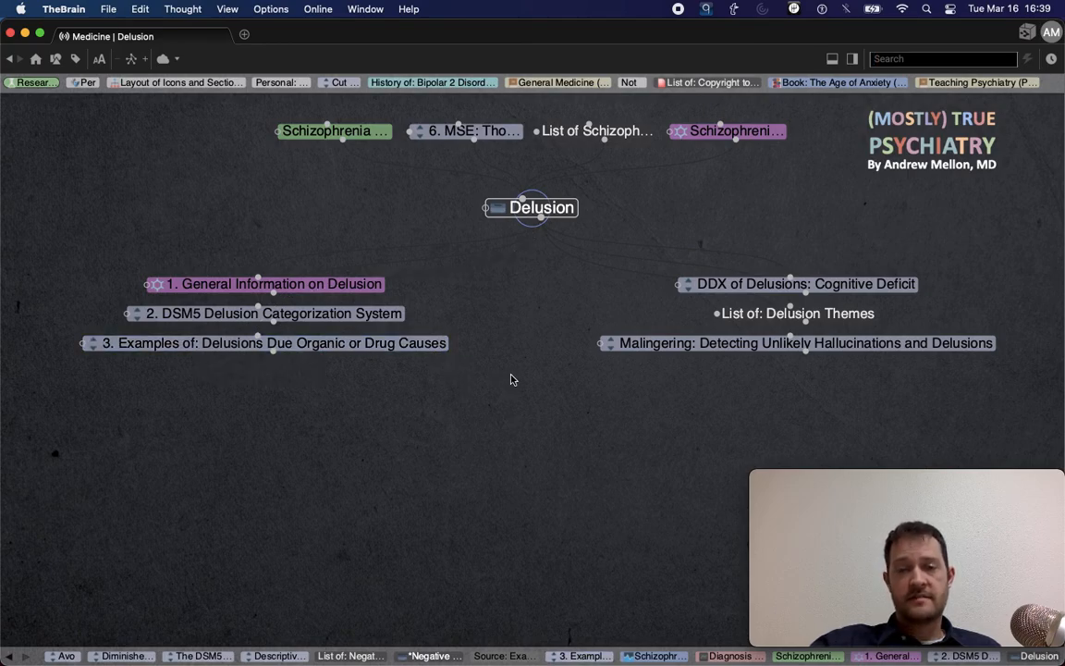
# Browse the organic or drug-caused delusion examples, then return to the Delusion thought
pyautogui.click(273, 342)
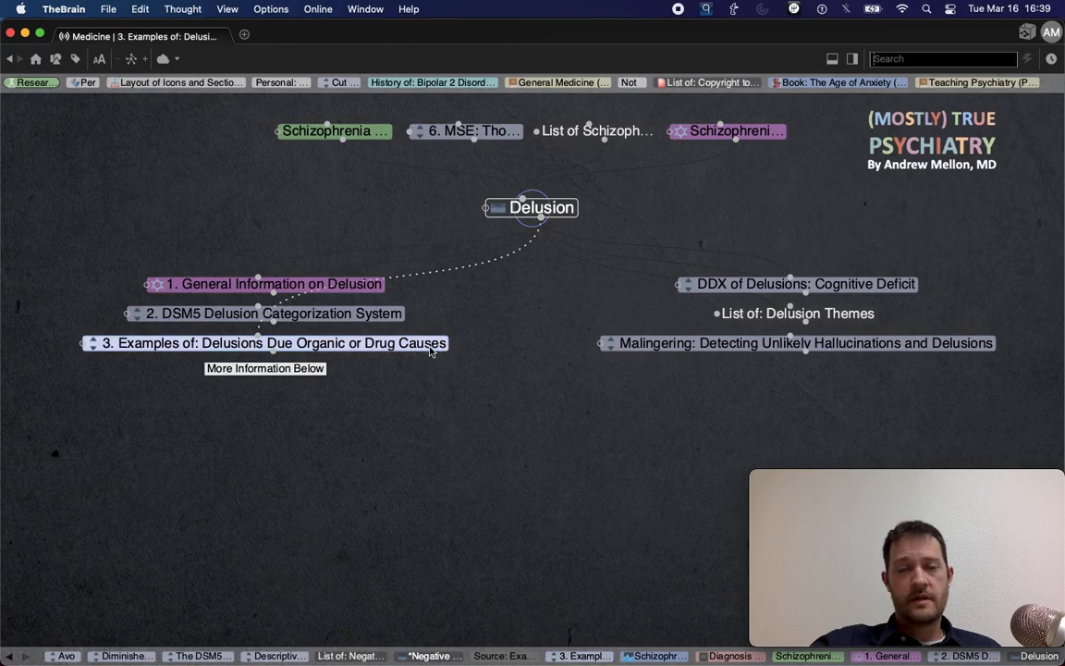
pyautogui.click(274, 342)
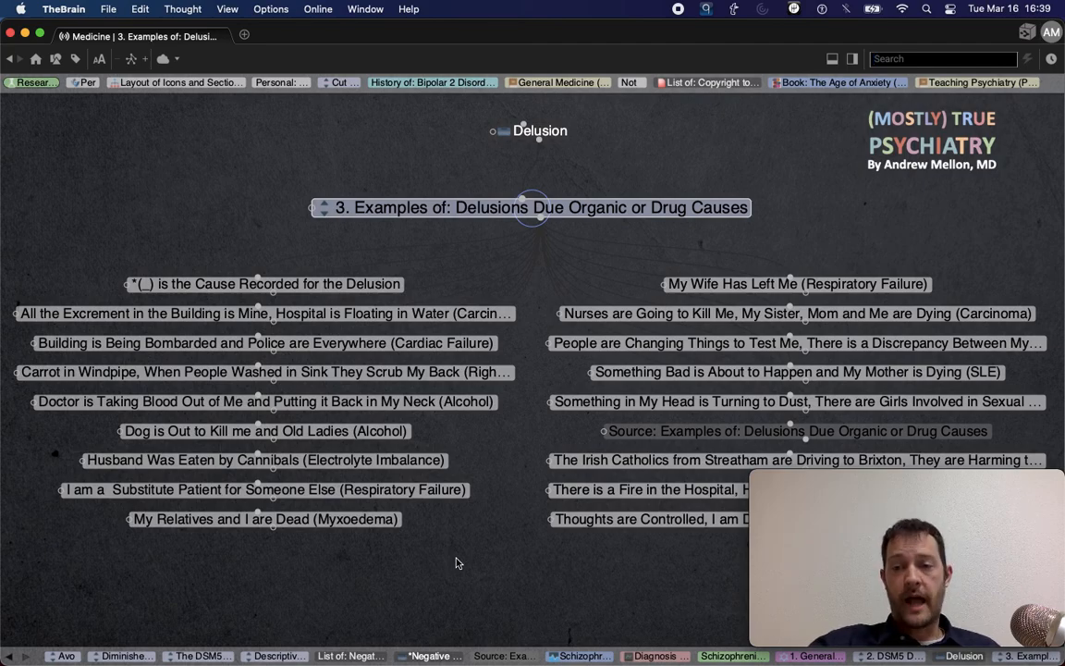
pyautogui.moveTo(41, 250)
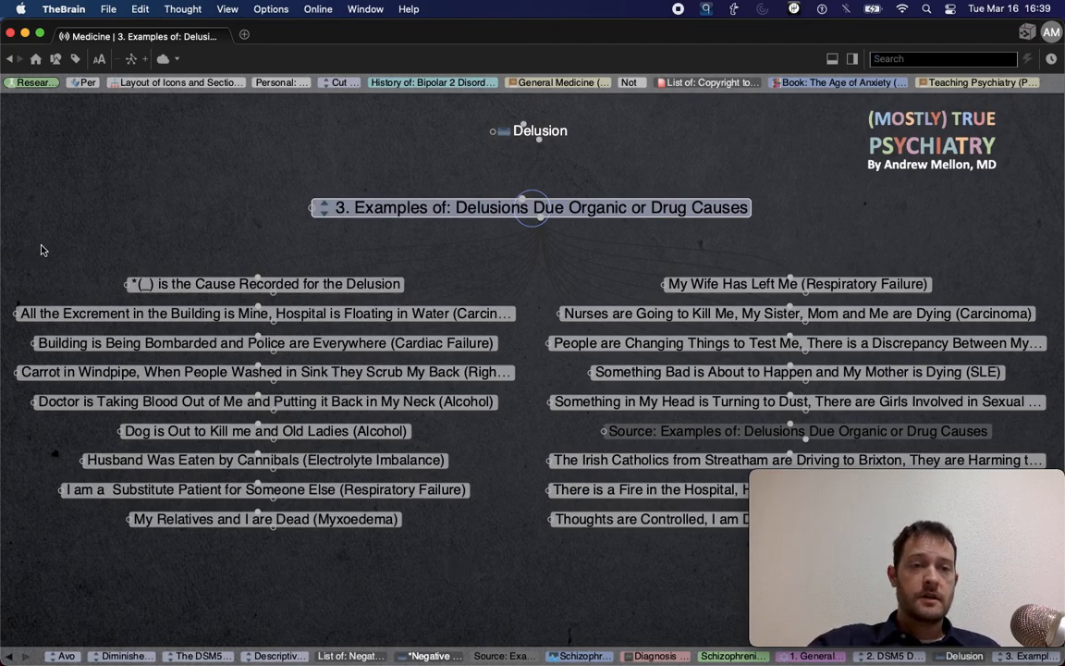
pyautogui.click(266, 312)
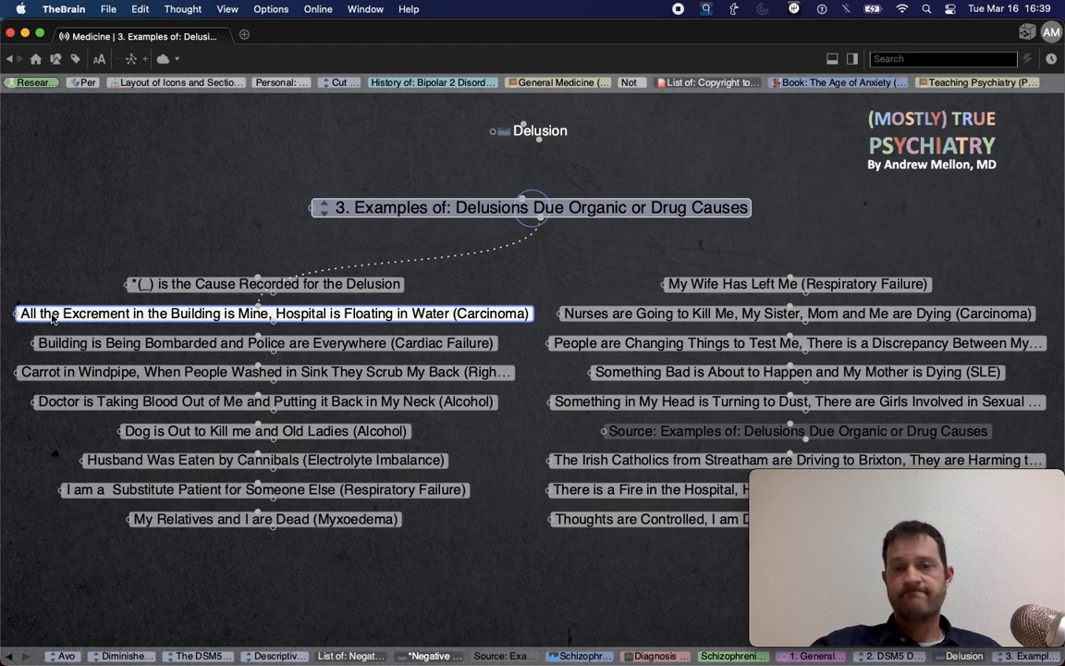
pyautogui.click(266, 402)
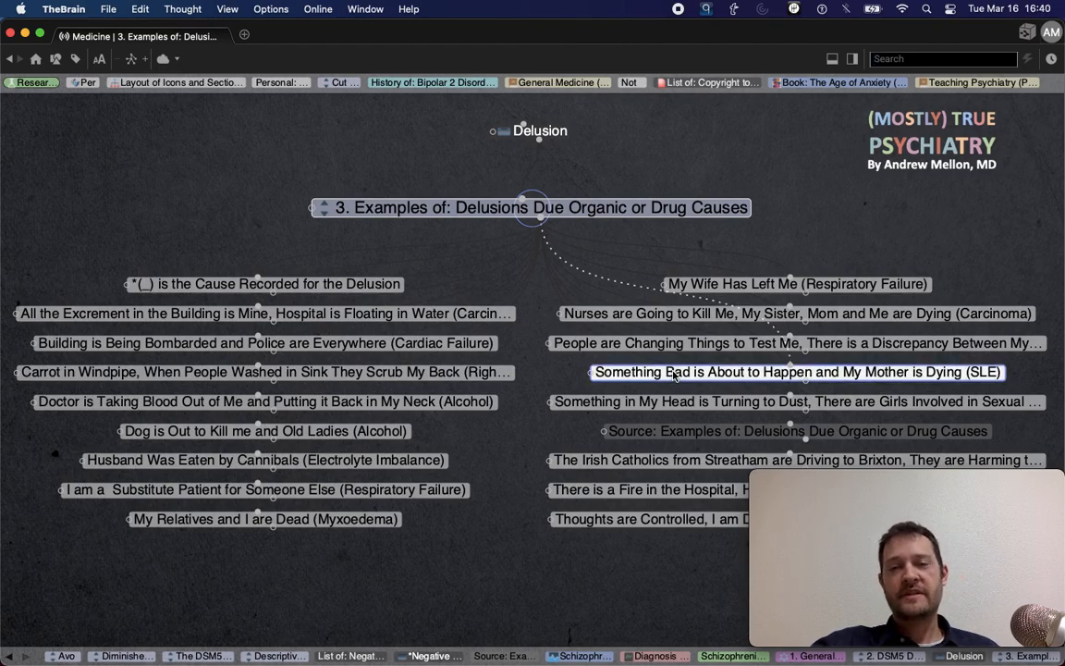
pyautogui.click(266, 371)
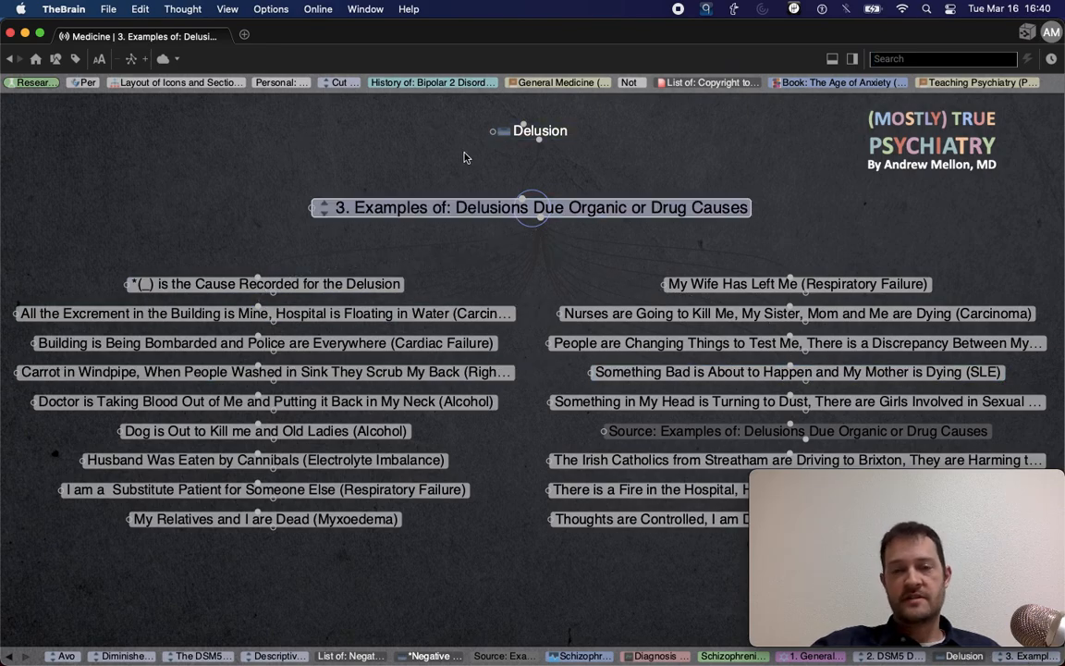
pyautogui.click(540, 130)
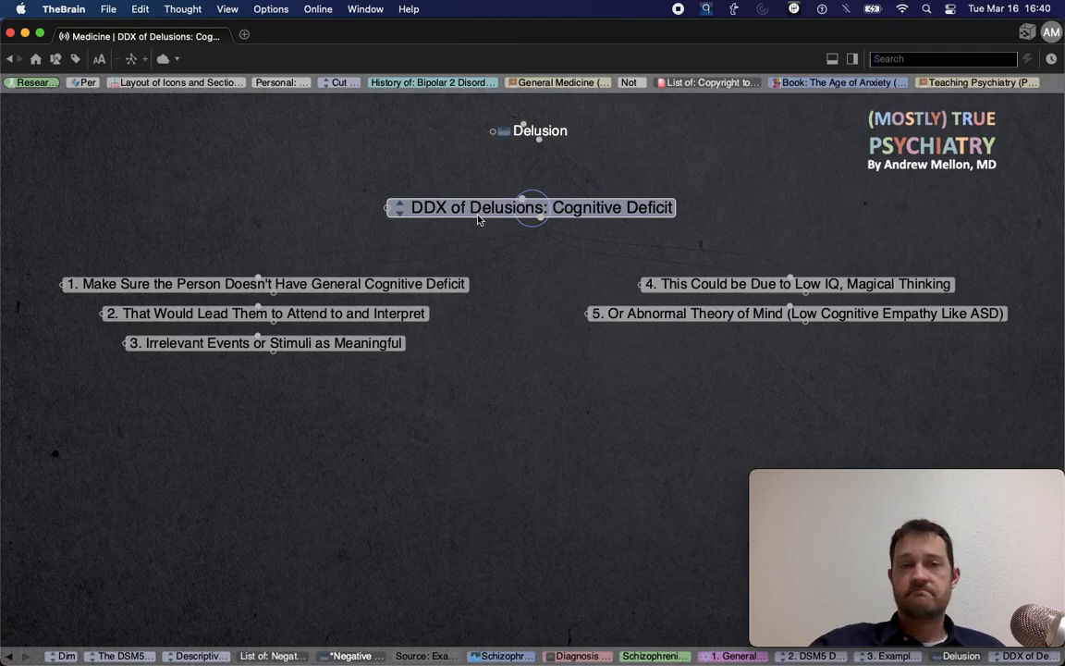
# Activate the Malingering: Detecting Unlikely Hallucinations and Delusions thought
pyautogui.click(540, 129)
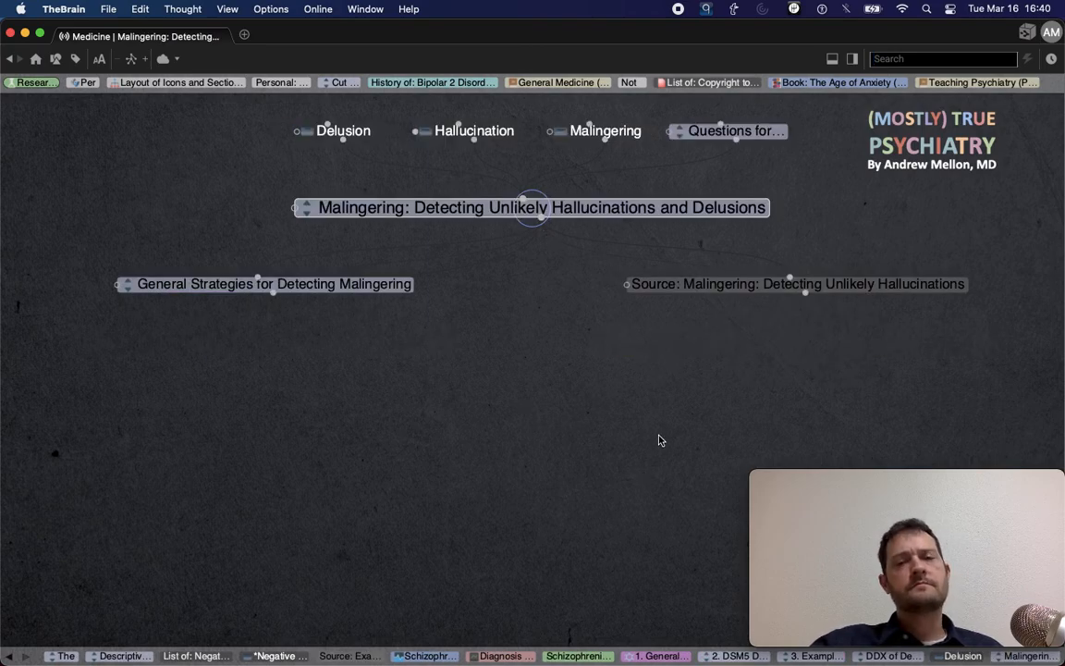
pyautogui.moveTo(403, 346)
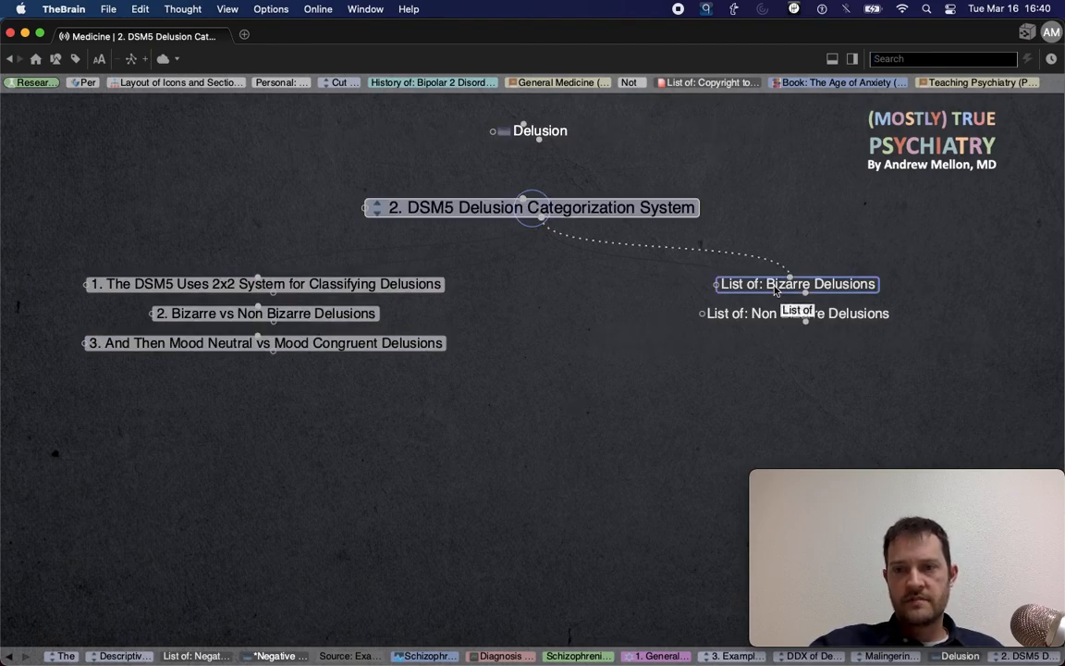
# Activate the List of: Bizarre Delusions thought
pyautogui.click(797, 284)
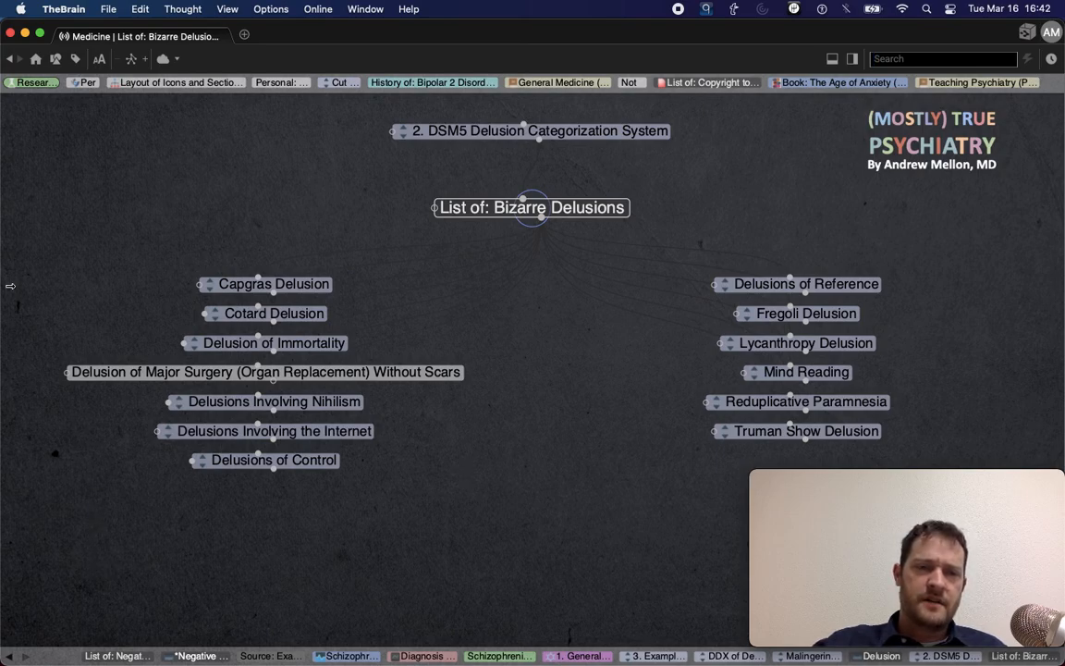
pyautogui.moveTo(100, 296)
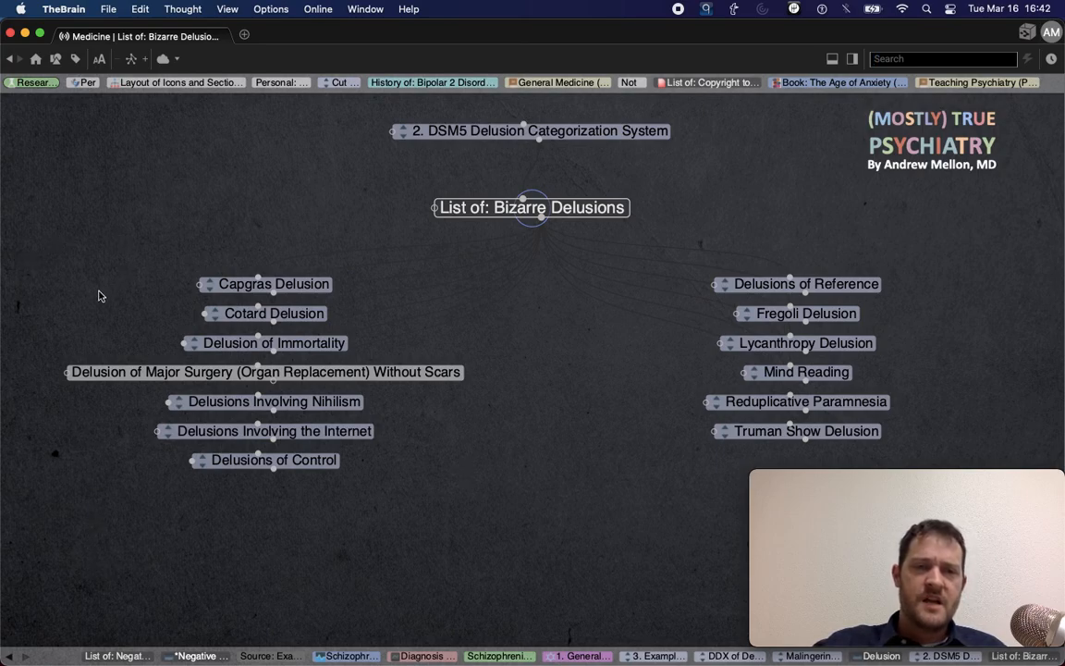
pyautogui.moveTo(233, 248)
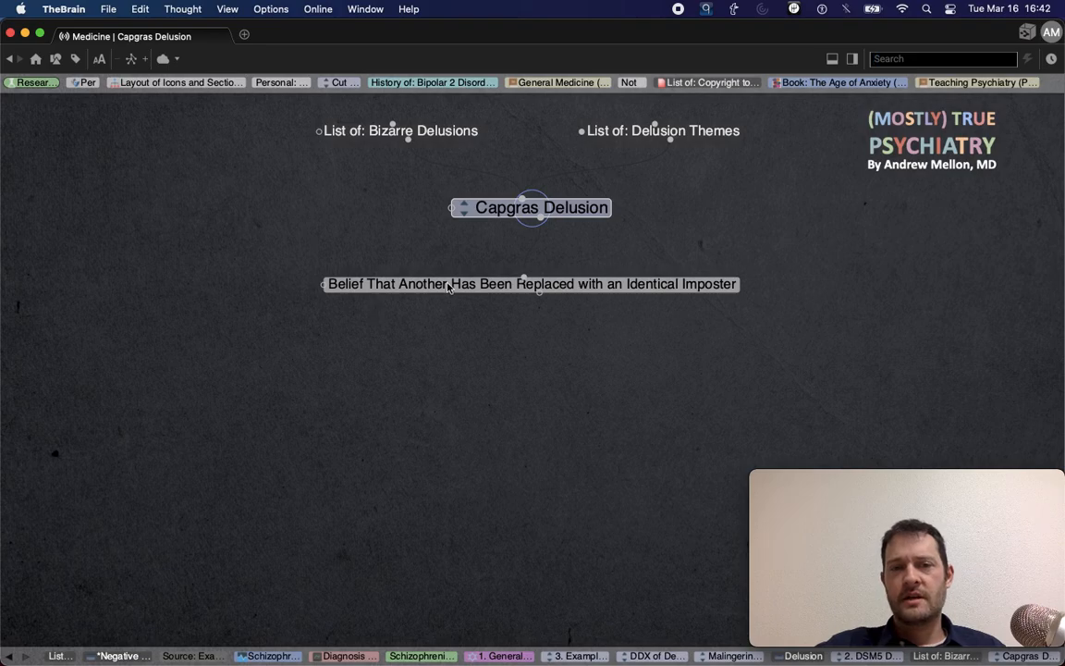
# View Cotard Delusion, then return to the List of Bizarre Delusions
pyautogui.click(530, 285)
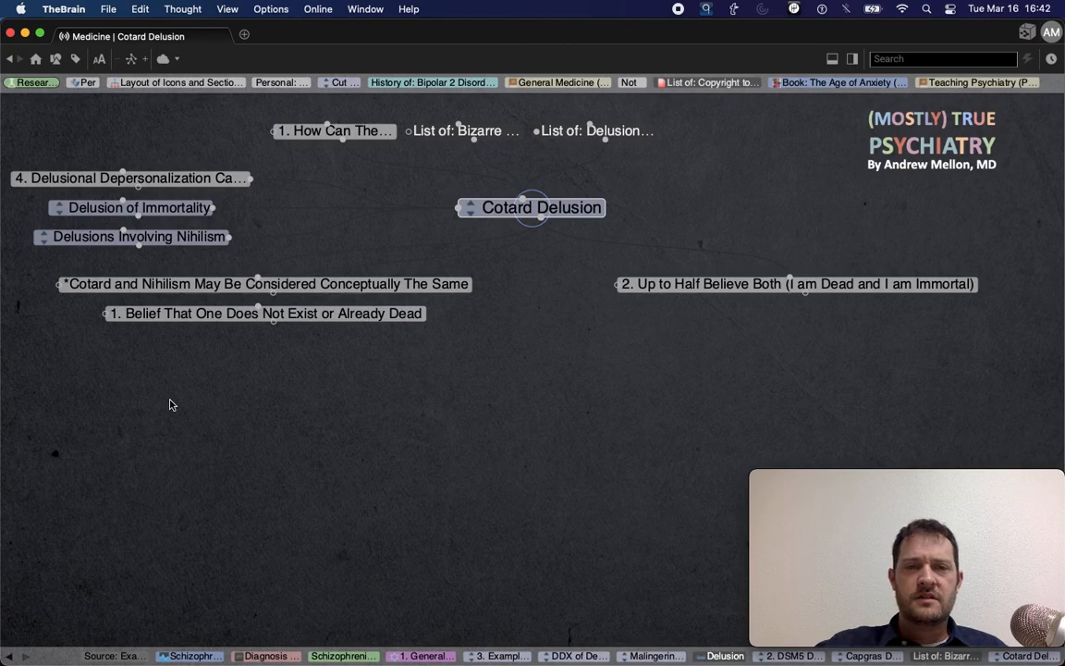
pyautogui.moveTo(436, 383)
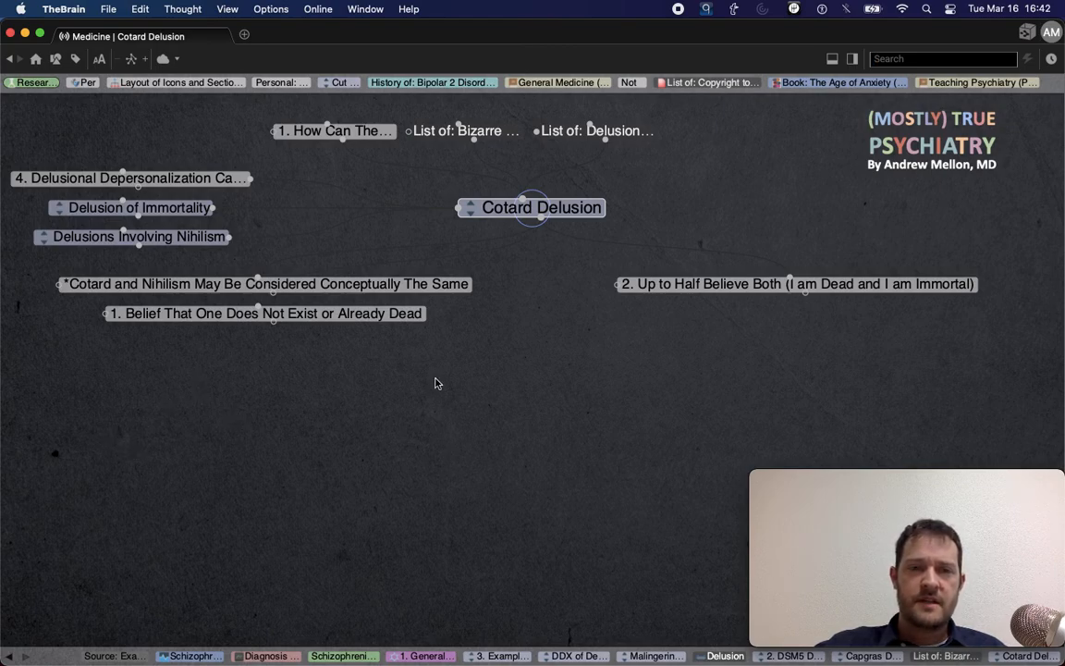
pyautogui.moveTo(413, 411)
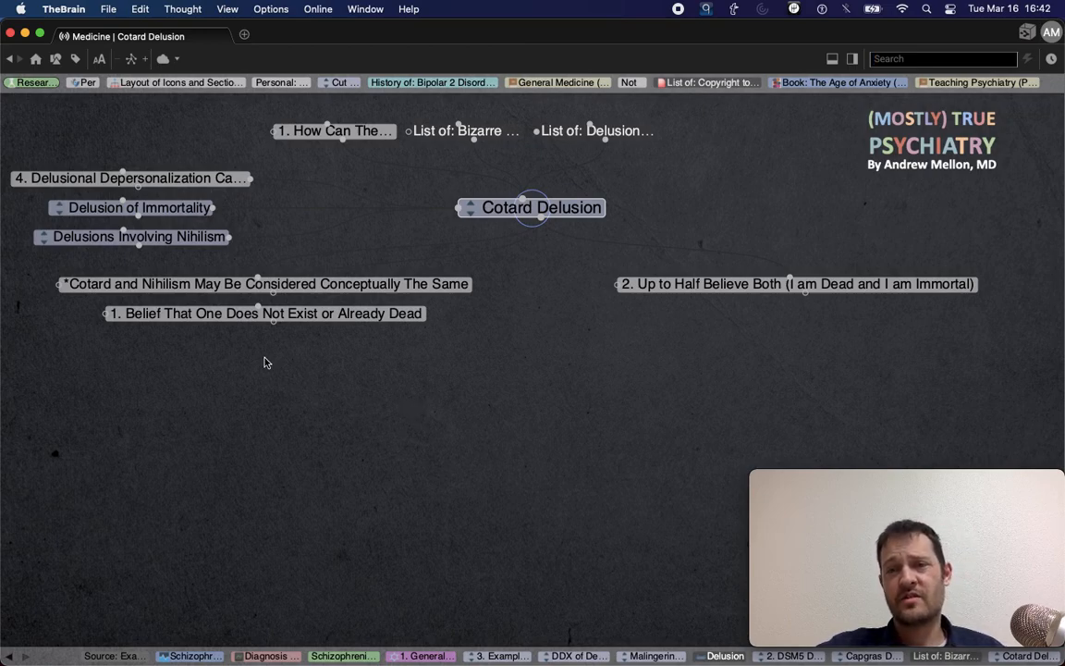
pyautogui.moveTo(525, 346)
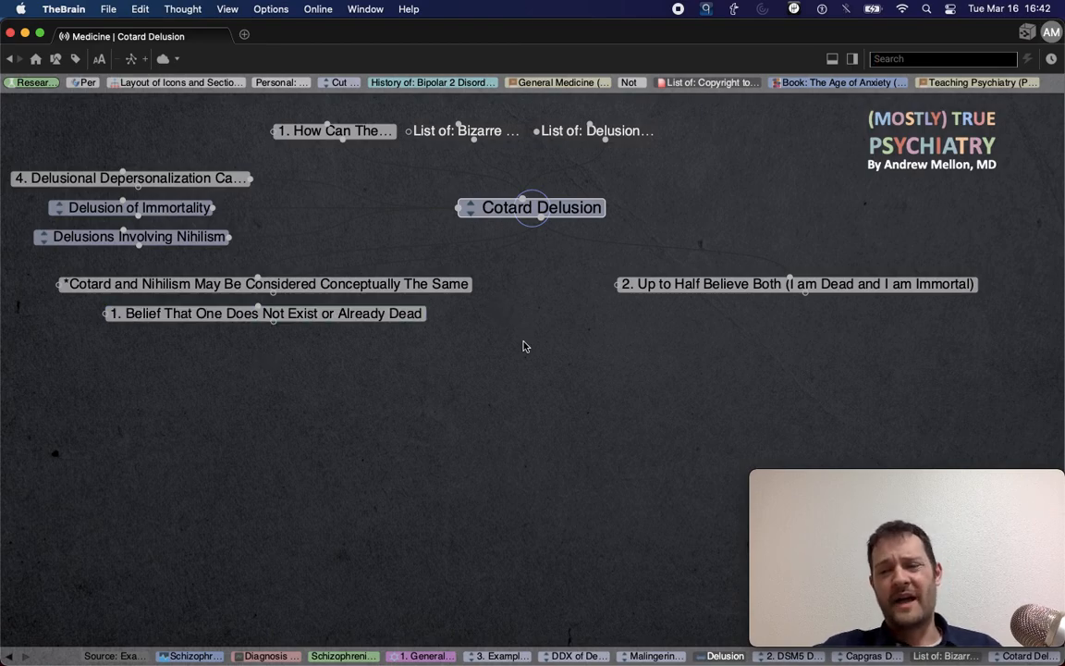
pyautogui.click(466, 129)
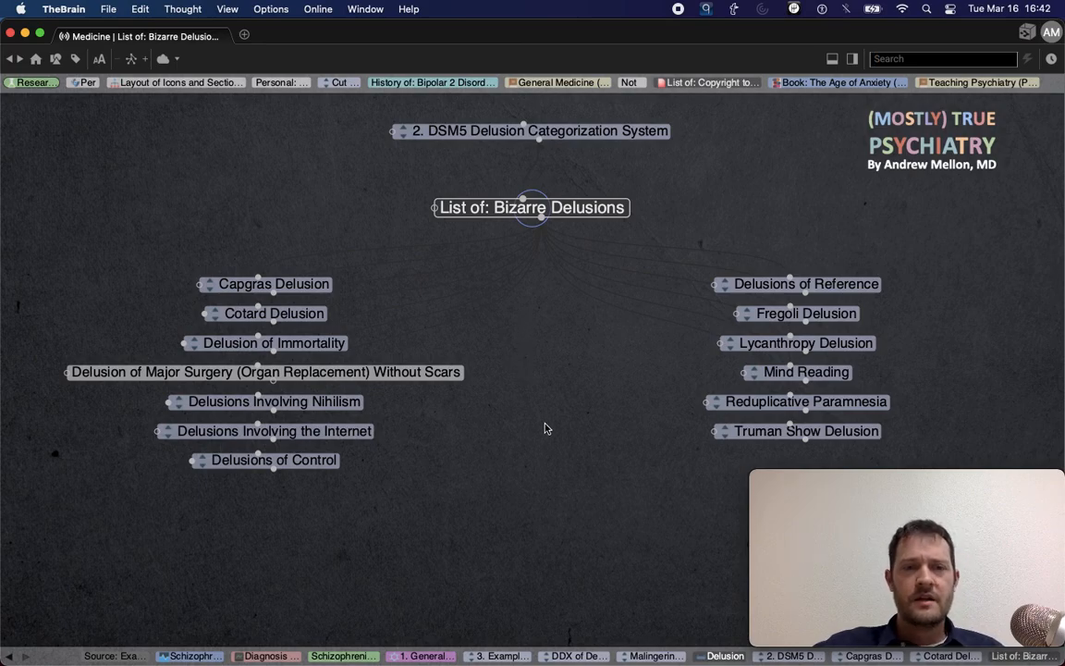
pyautogui.moveTo(126, 473)
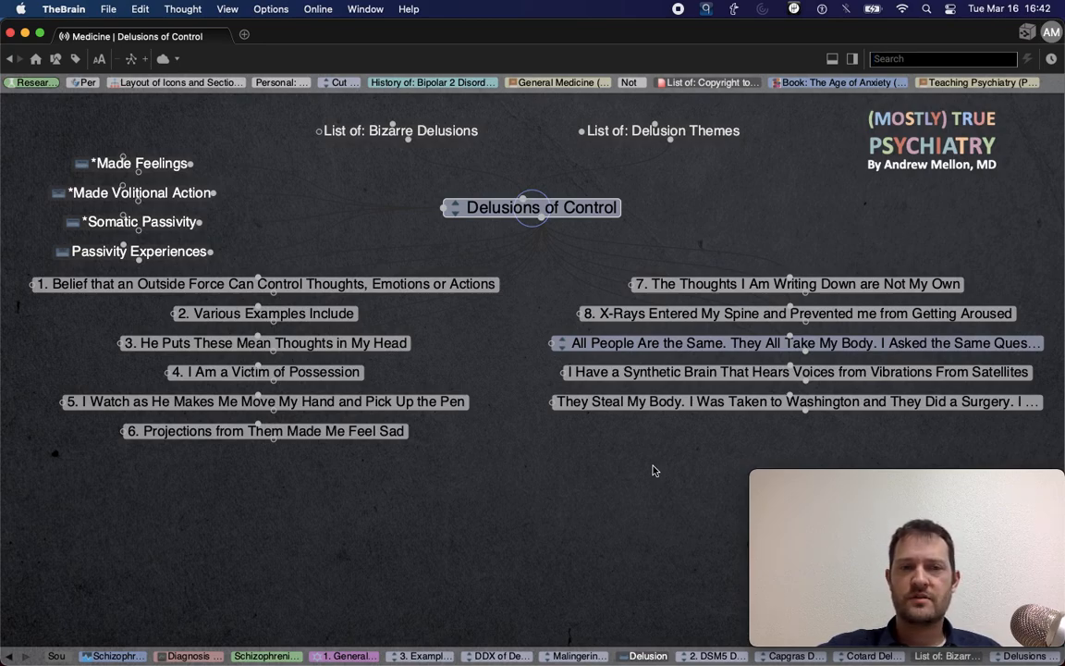
pyautogui.moveTo(651, 470)
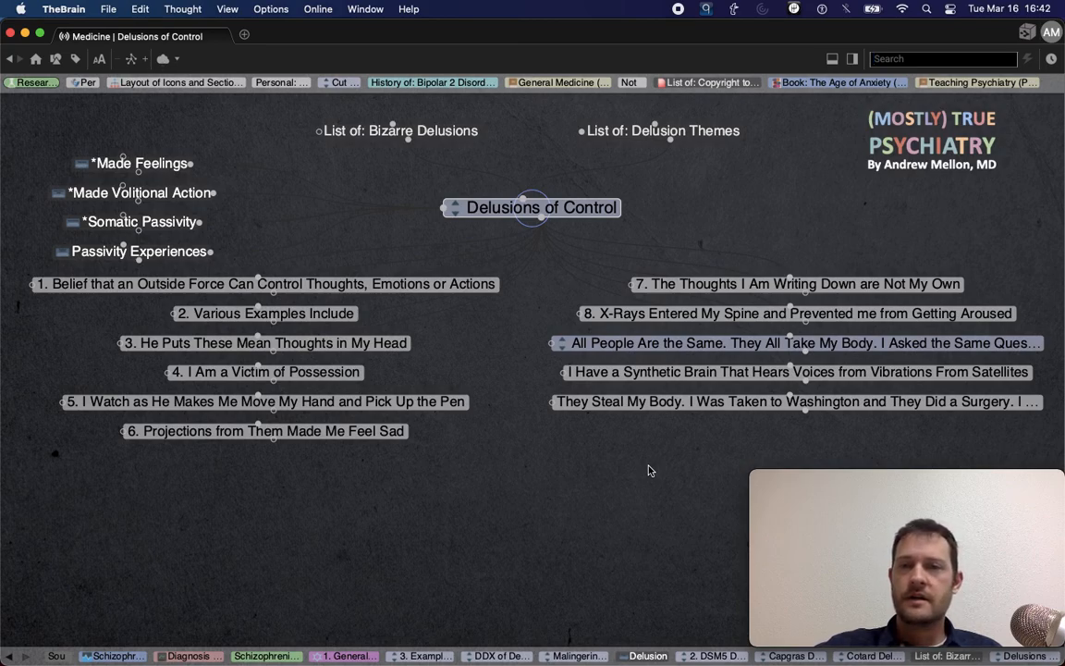
# Return from Delusions of Control to the List of Bizarre Delusions
pyautogui.click(795, 372)
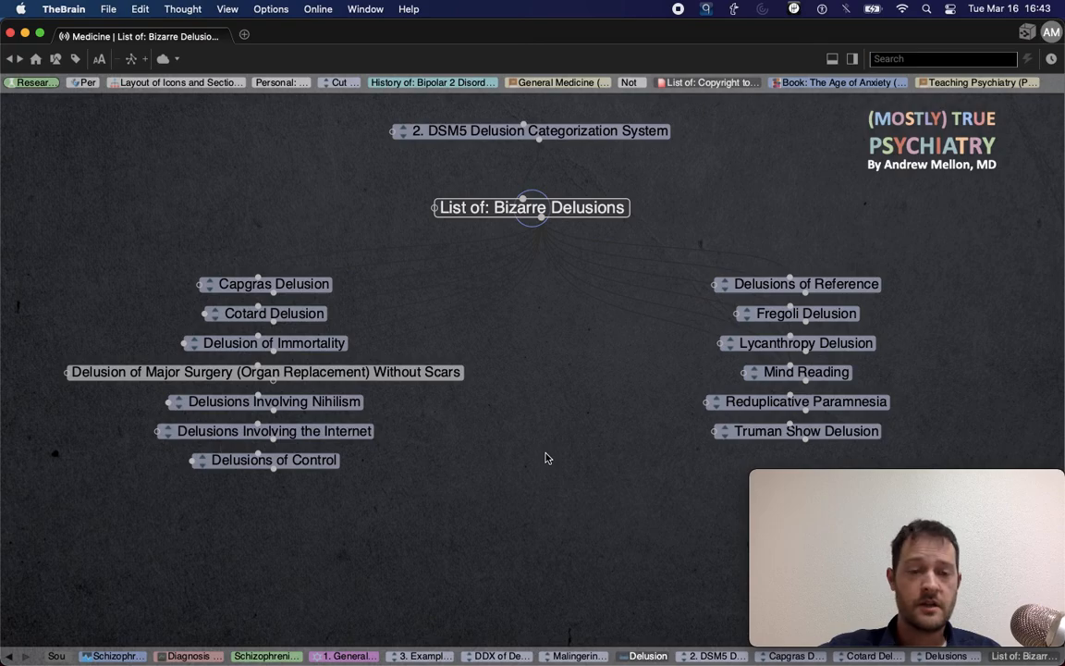
pyautogui.moveTo(806, 284)
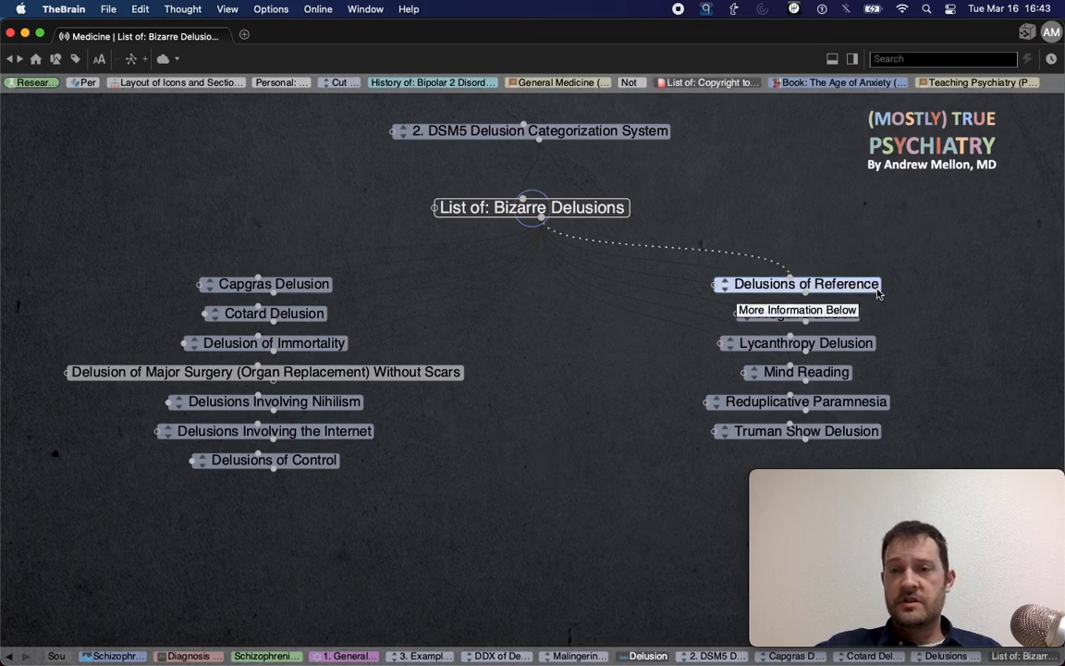
# View Delusions of Reference, then return to the List of Bizarre Delusions
pyautogui.click(806, 285)
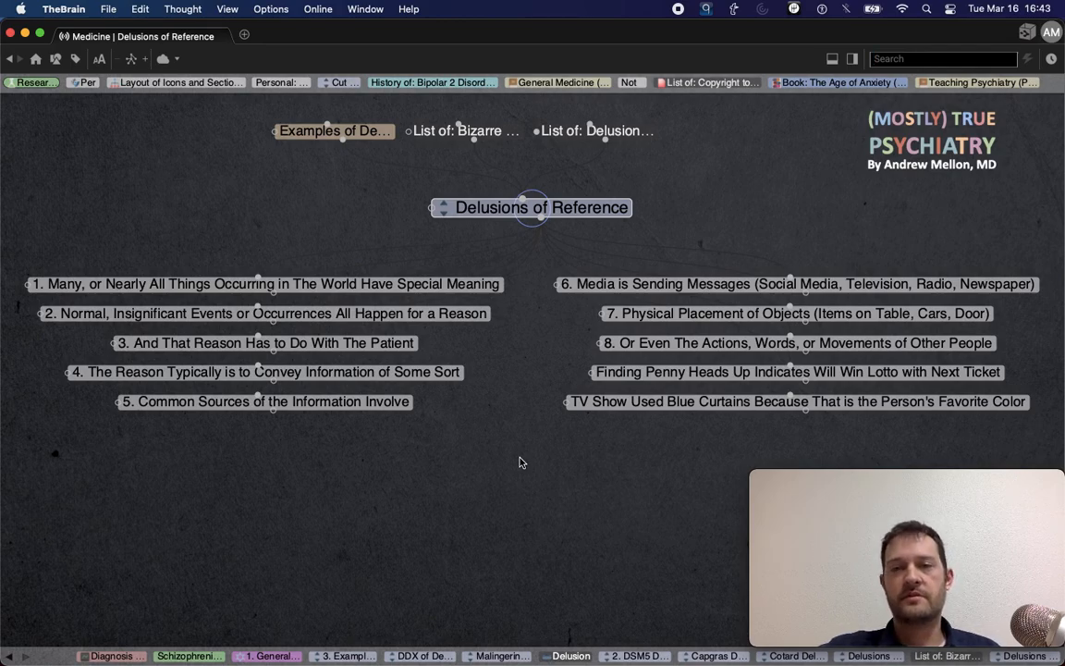
pyautogui.click(488, 130)
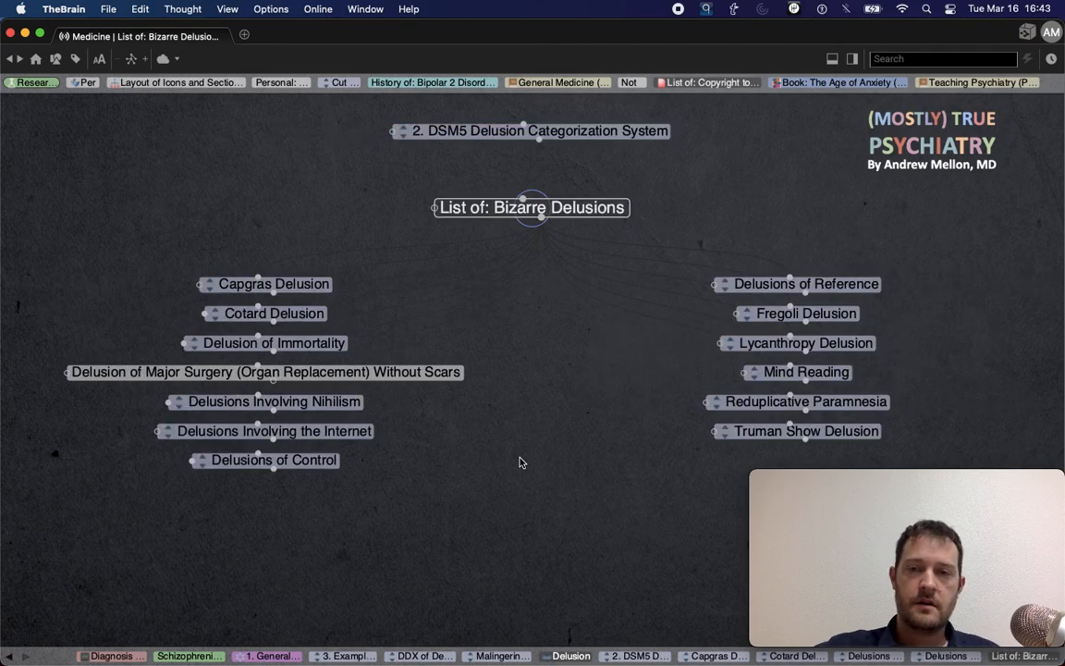
pyautogui.moveTo(729, 392)
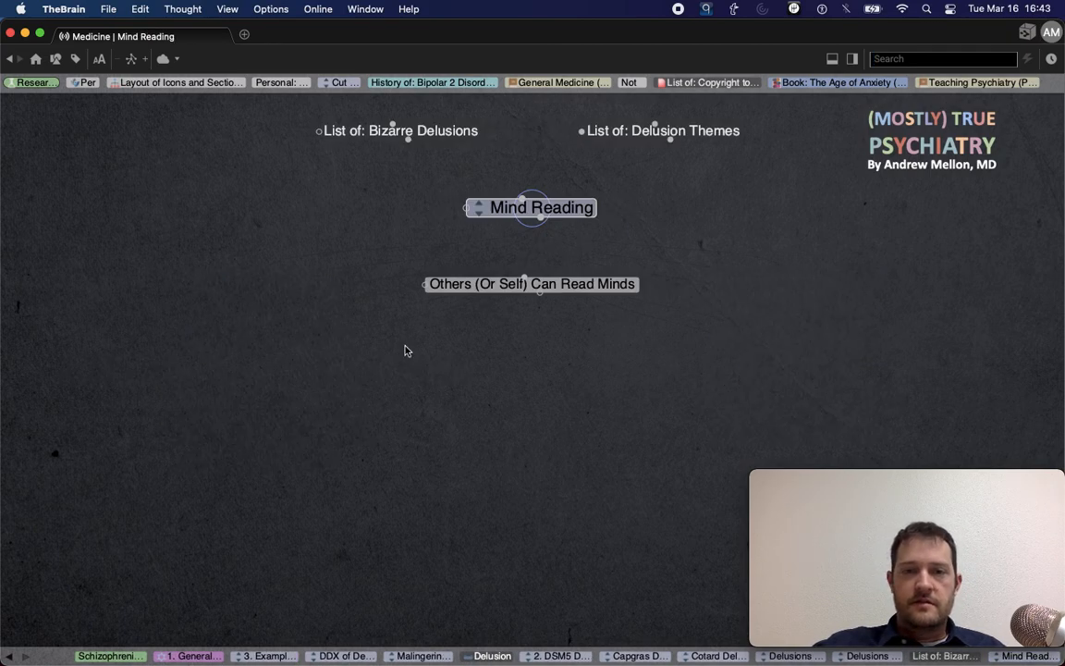
pyautogui.moveTo(418, 333)
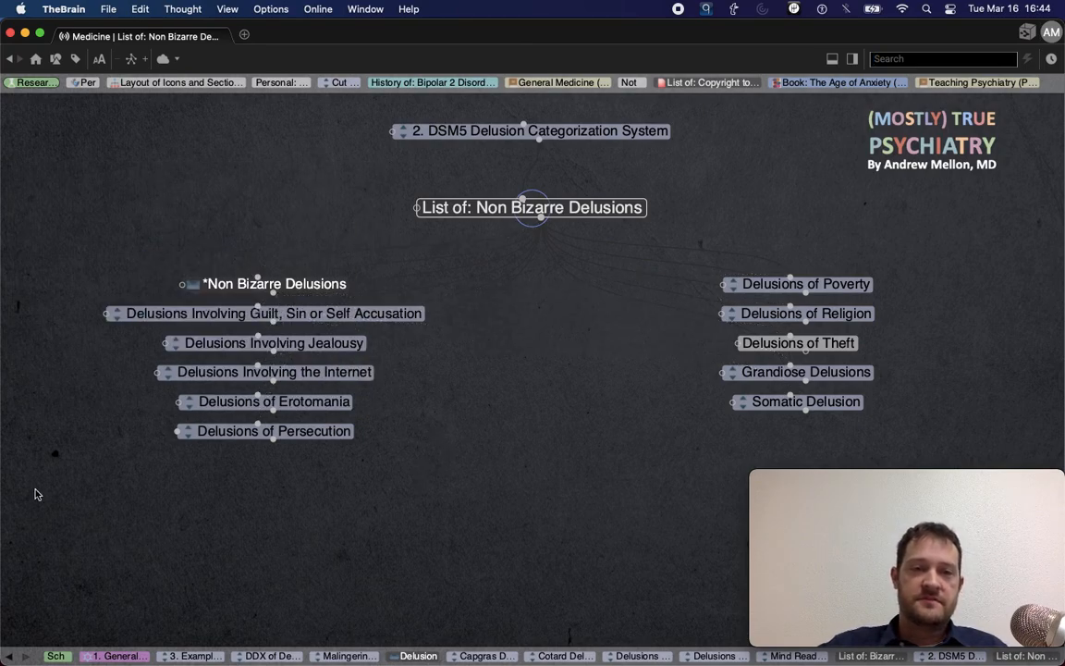
pyautogui.moveTo(123, 361)
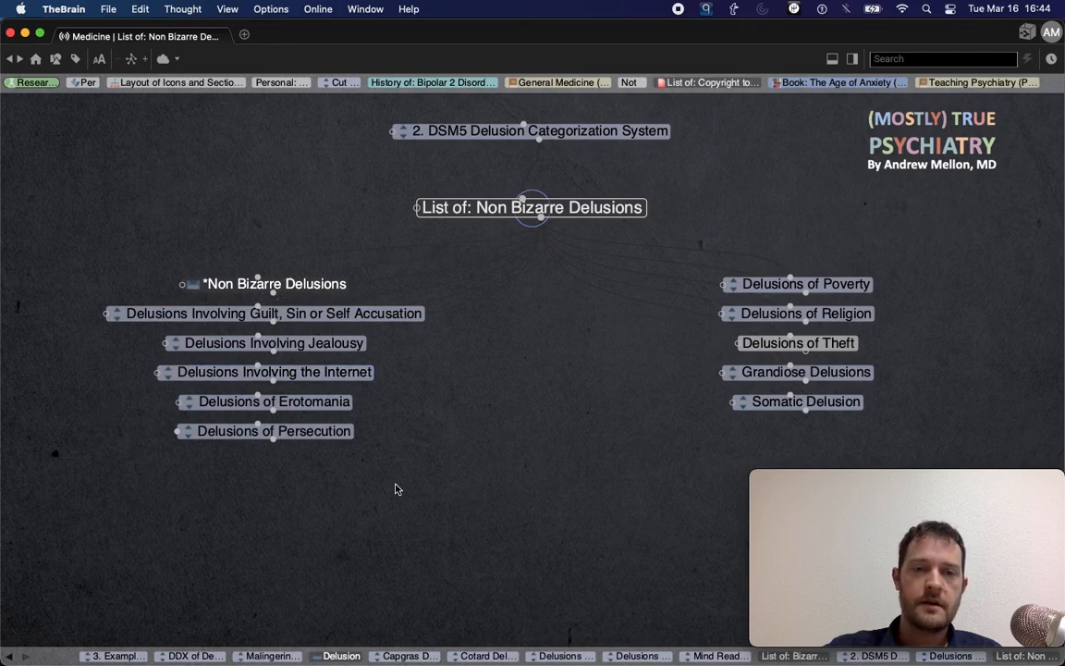
# View Delusions of Persecution, then return to the List of Non Bizarre Delusions
pyautogui.click(274, 431)
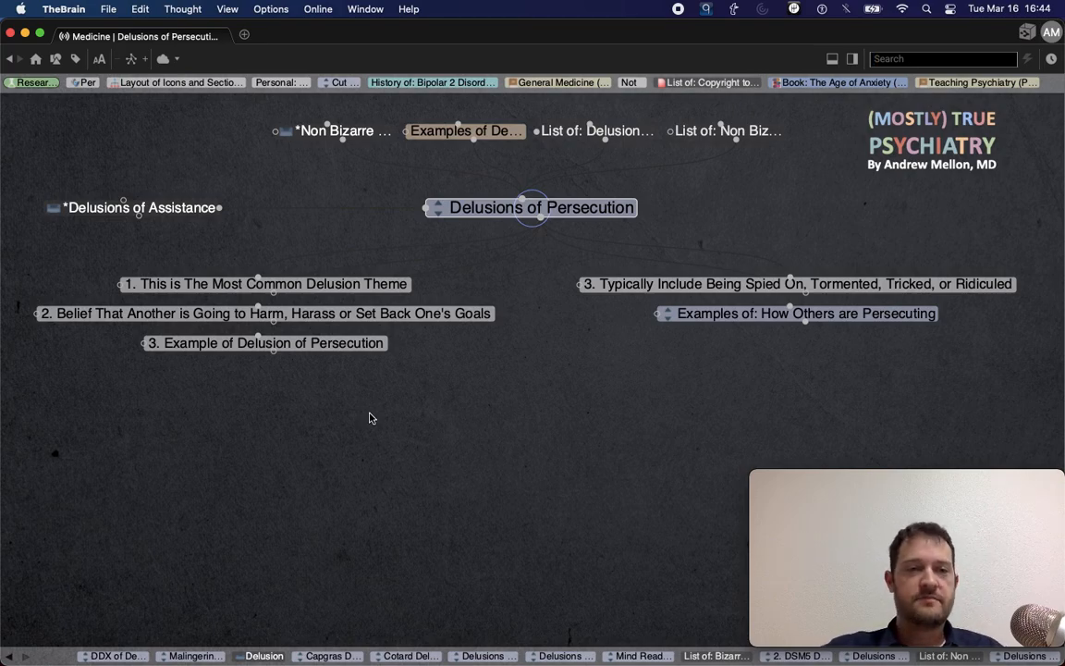
pyautogui.moveTo(490, 411)
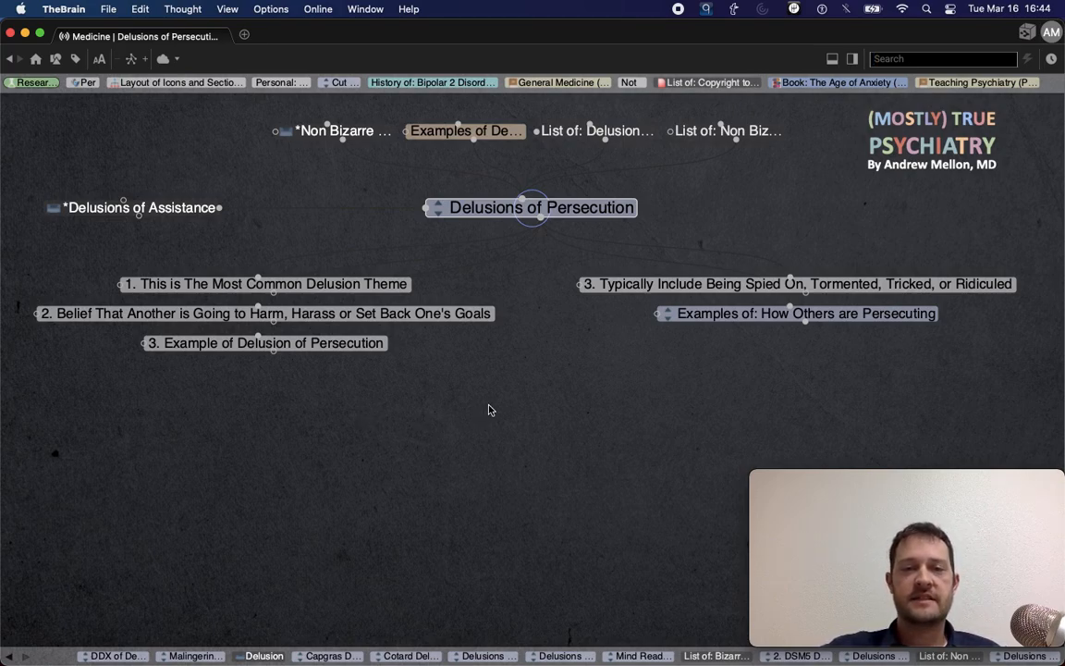
pyautogui.moveTo(497, 414)
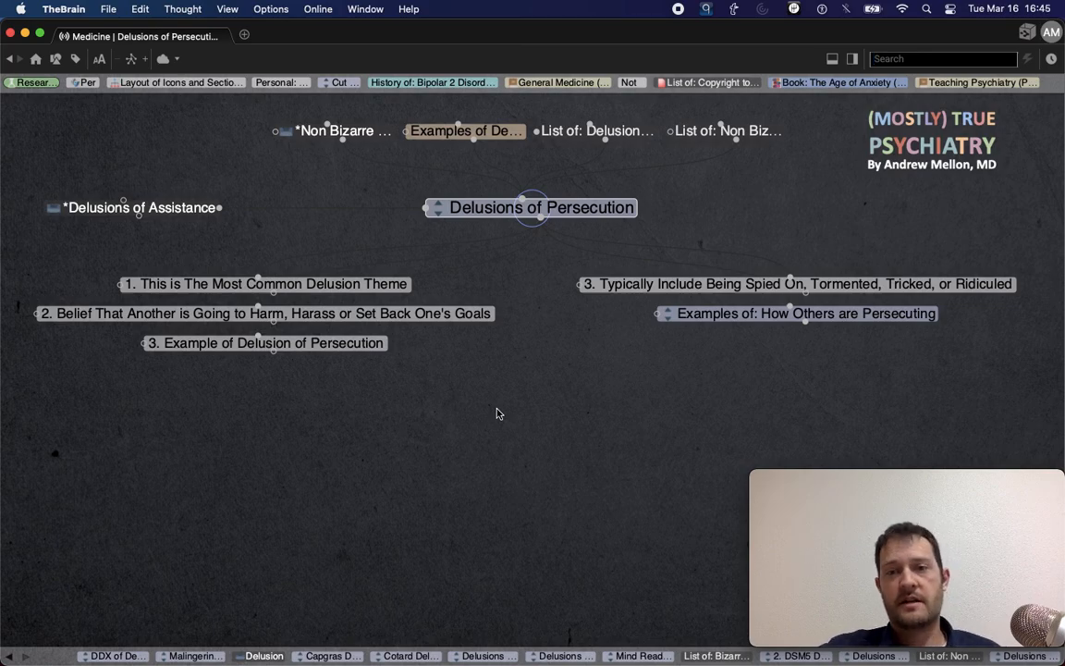
pyautogui.click(727, 130)
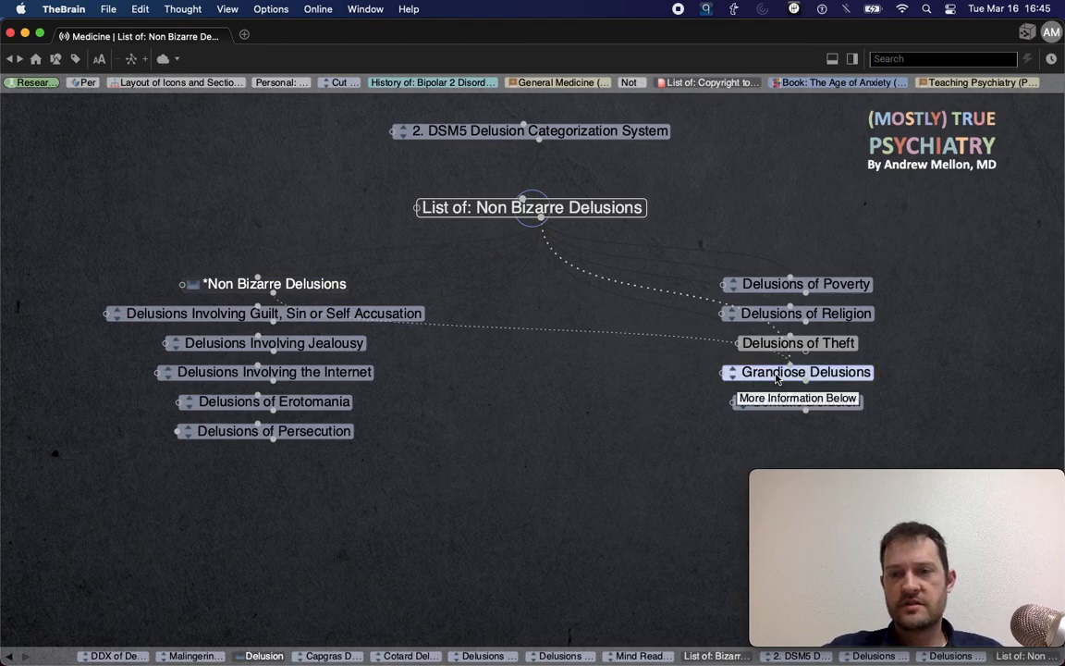
# Browse Grandiose Delusions with its Grandiose Ability and Religious subtopics, then go up to *Non Bizarre Delusions
pyautogui.click(806, 372)
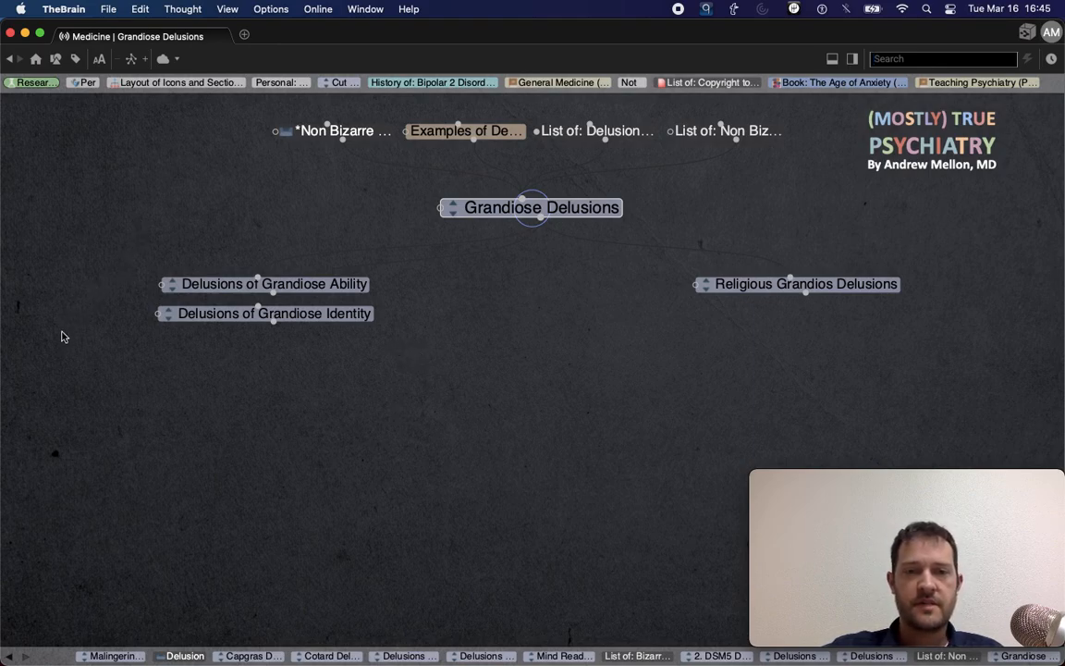
pyautogui.moveTo(721, 348)
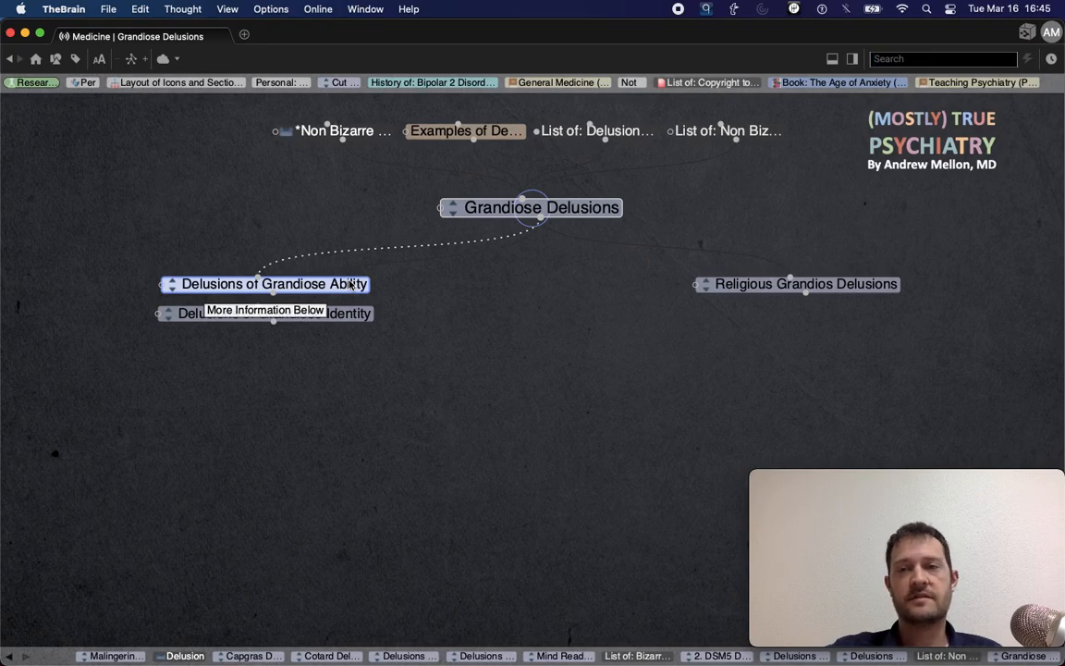
pyautogui.click(274, 285)
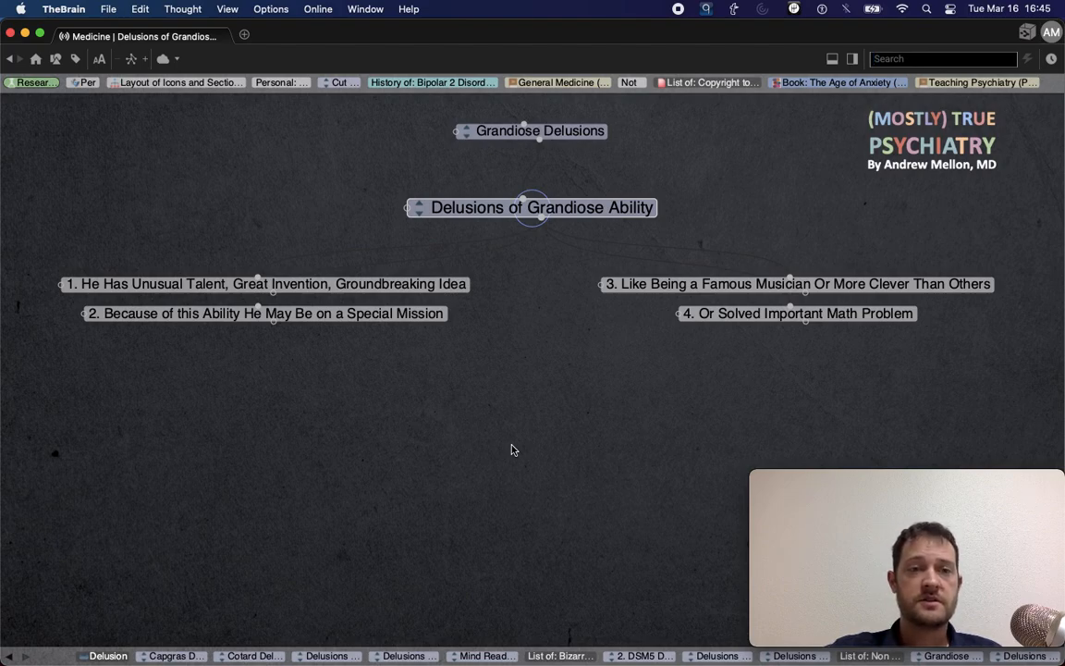
pyautogui.moveTo(184, 422)
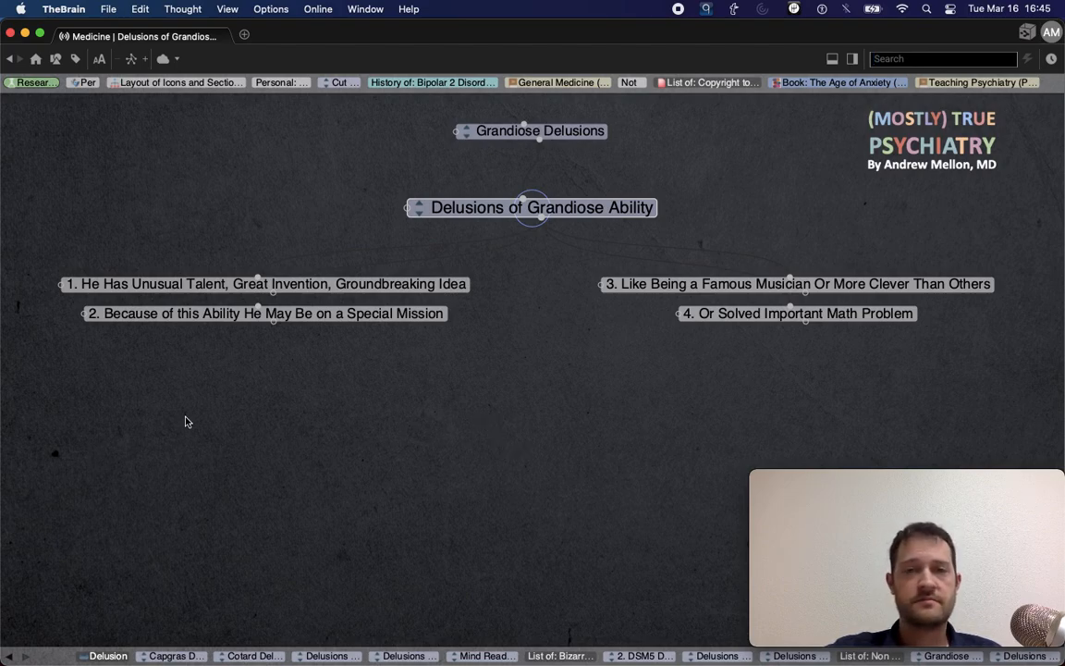
pyautogui.moveTo(165, 462)
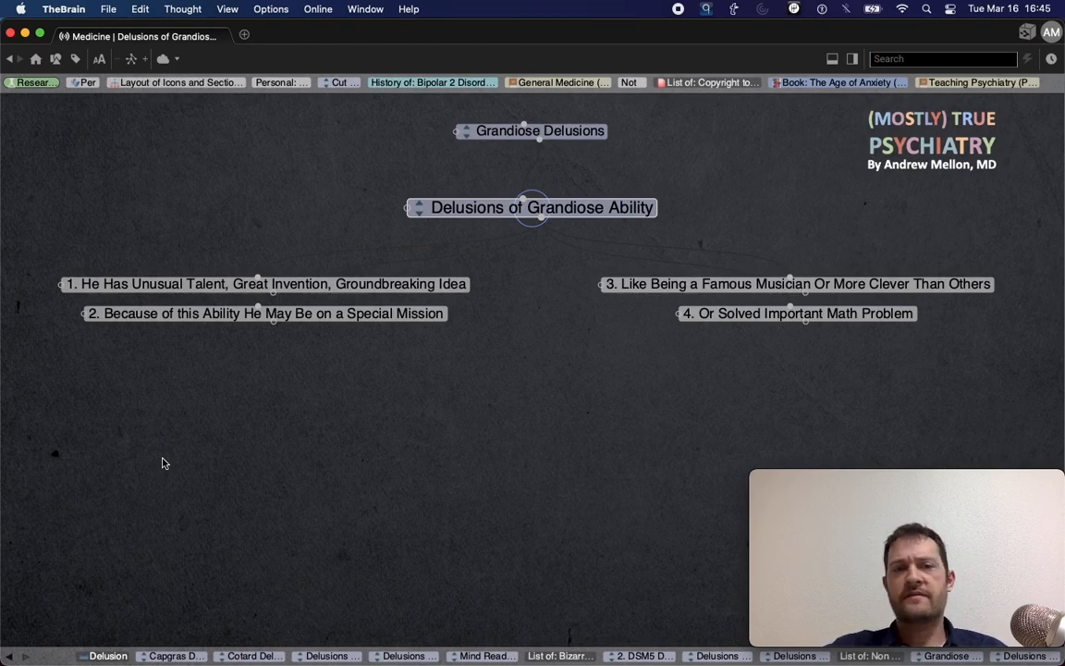
pyautogui.moveTo(540, 129)
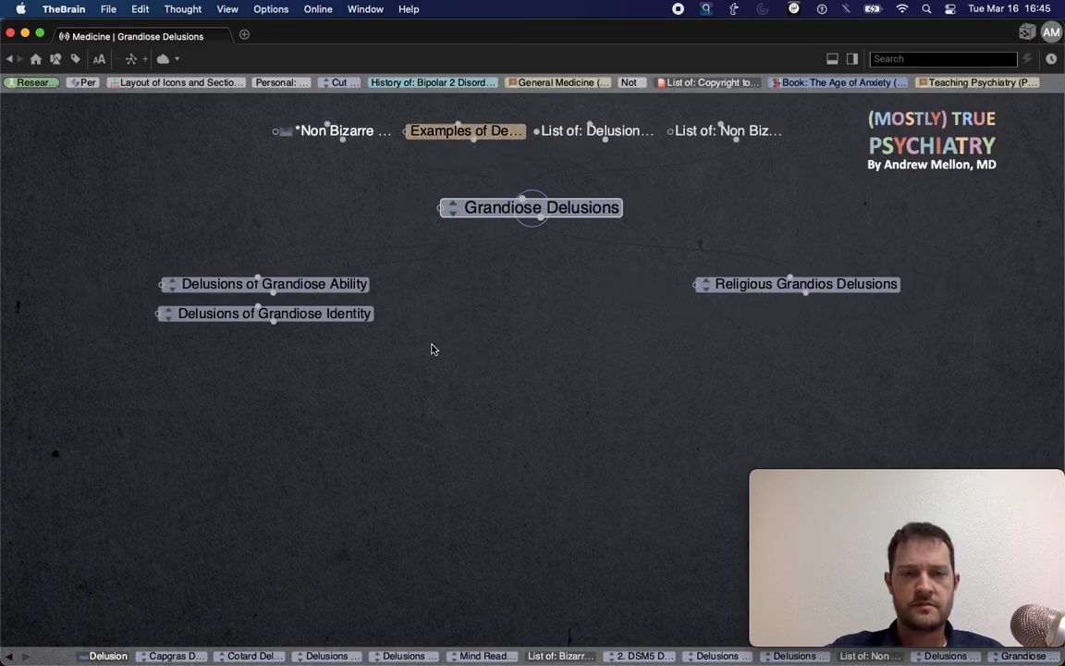
pyautogui.moveTo(385, 363)
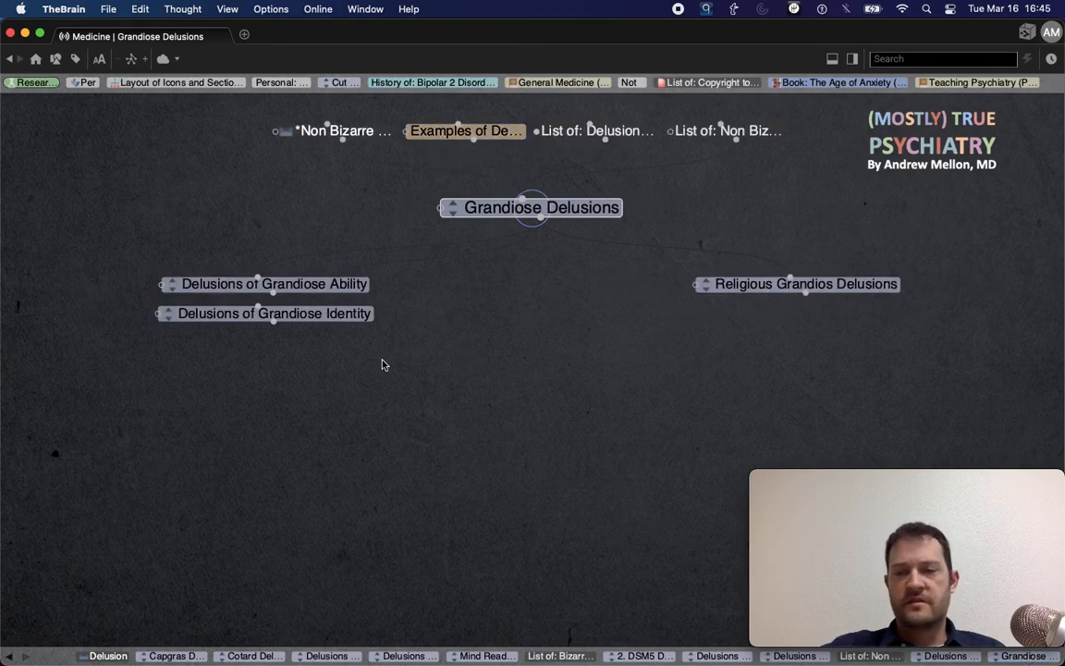
pyautogui.moveTo(274, 313)
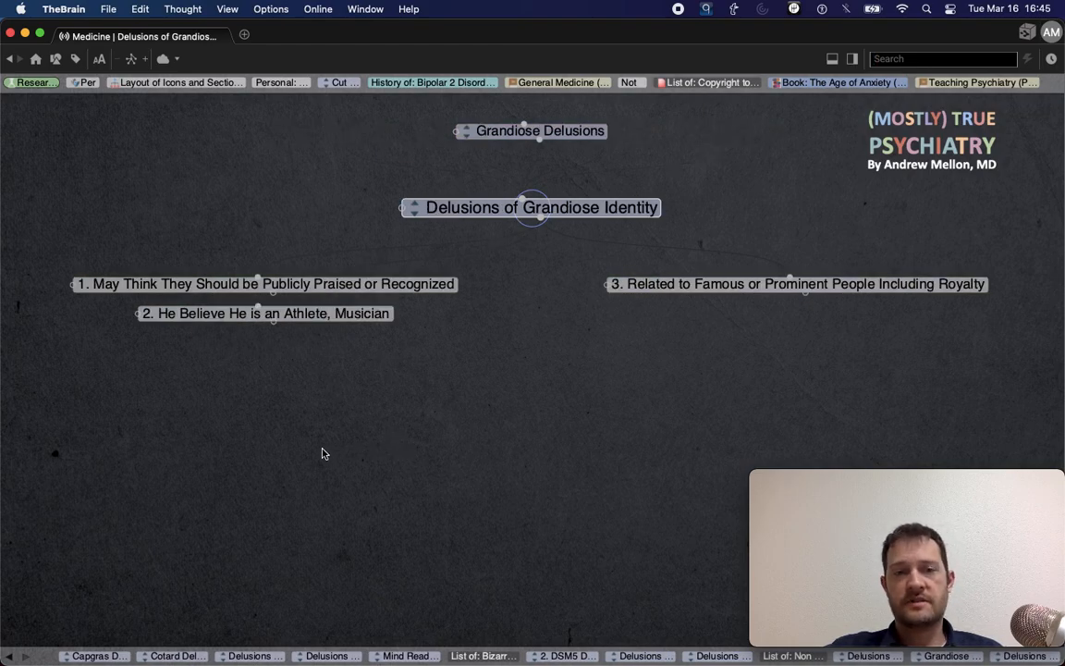
pyautogui.moveTo(444, 114)
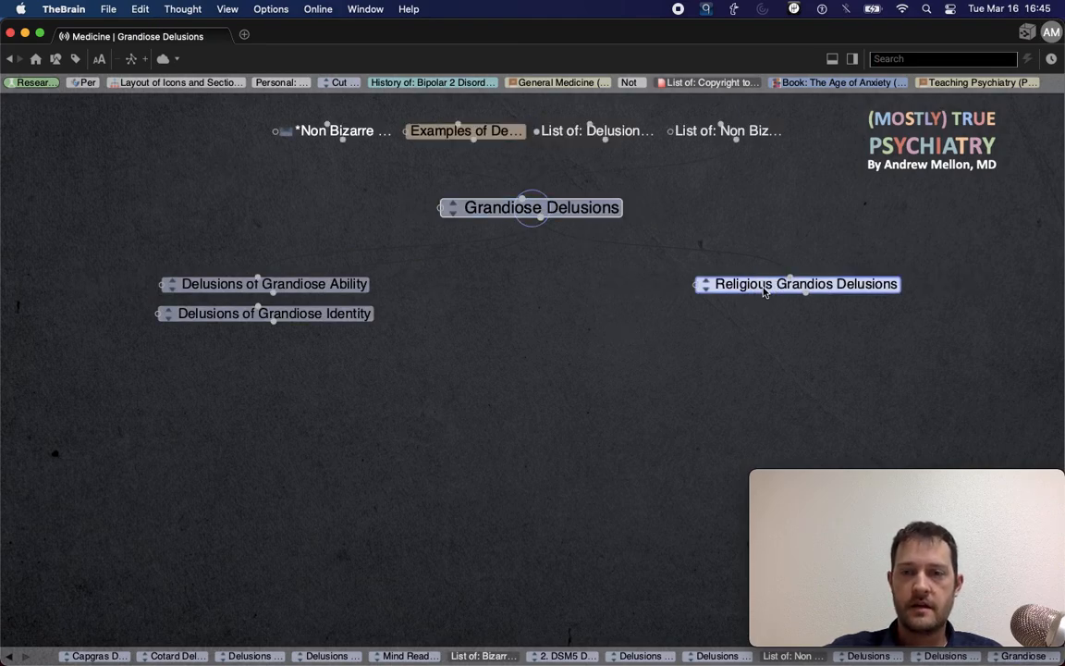
pyautogui.click(806, 285)
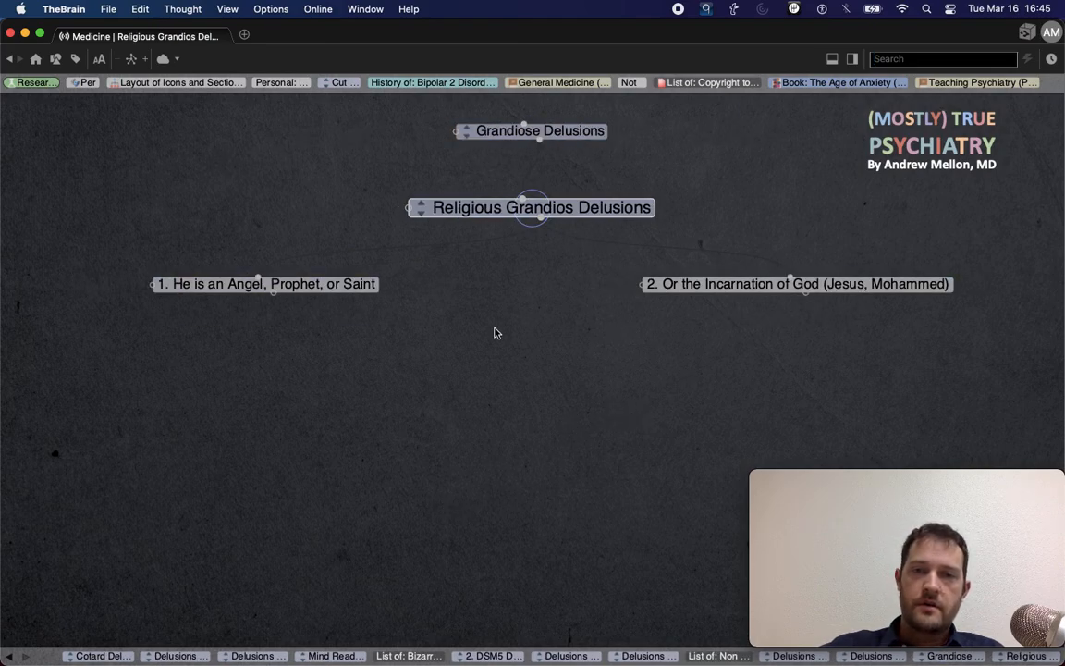
pyautogui.moveTo(595, 370)
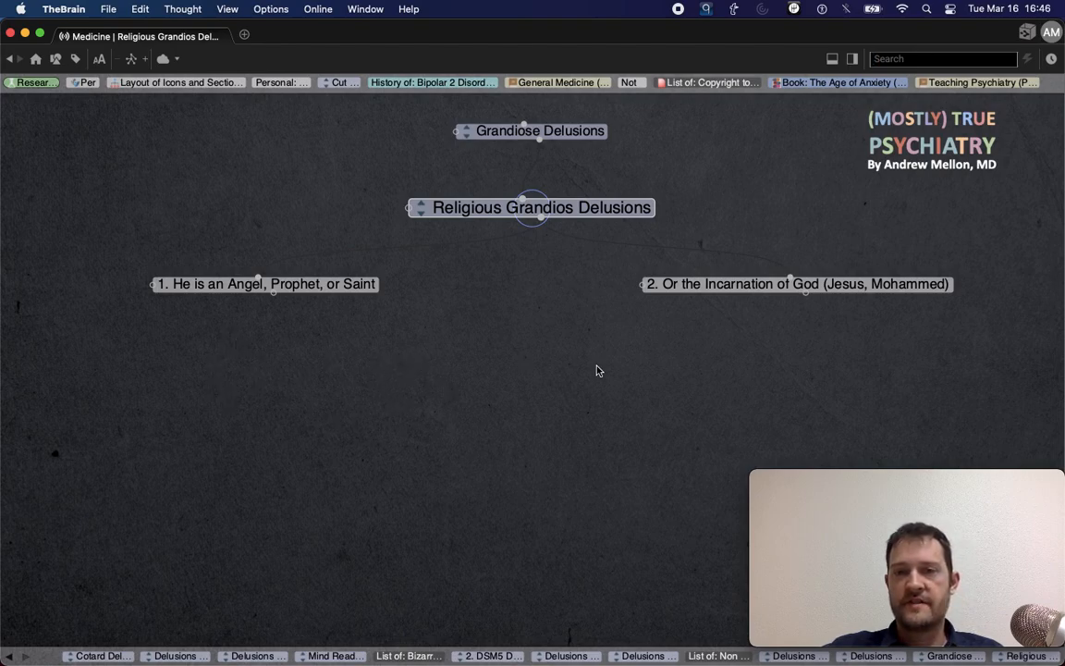
pyautogui.moveTo(636, 416)
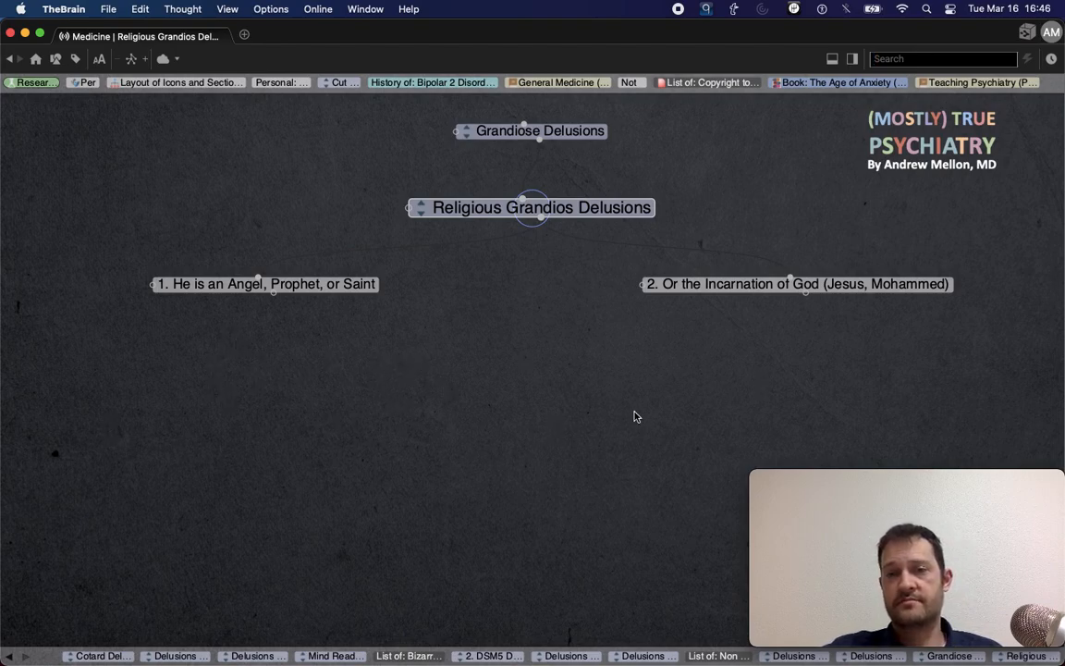
pyautogui.moveTo(540, 129)
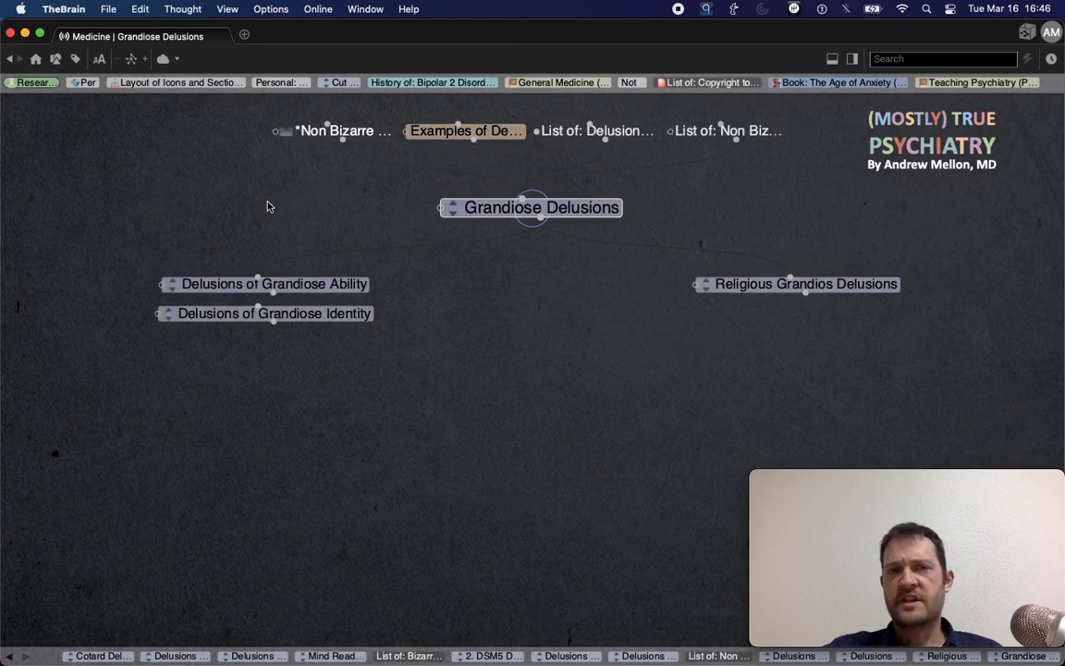
pyautogui.click(344, 129)
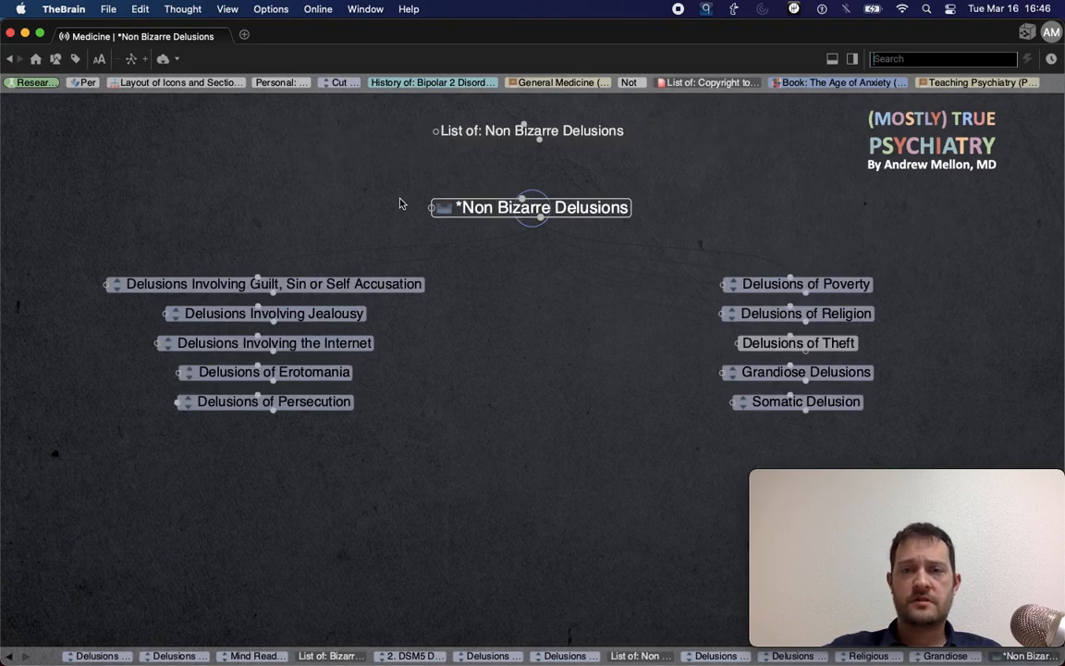
pyautogui.moveTo(459, 516)
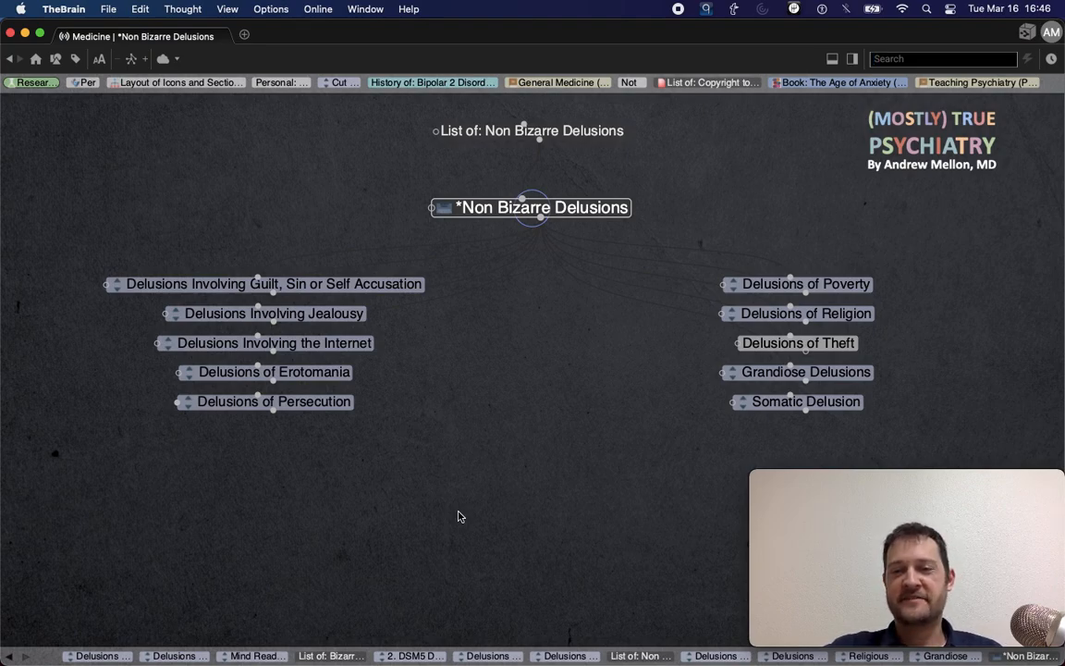
pyautogui.moveTo(499, 479)
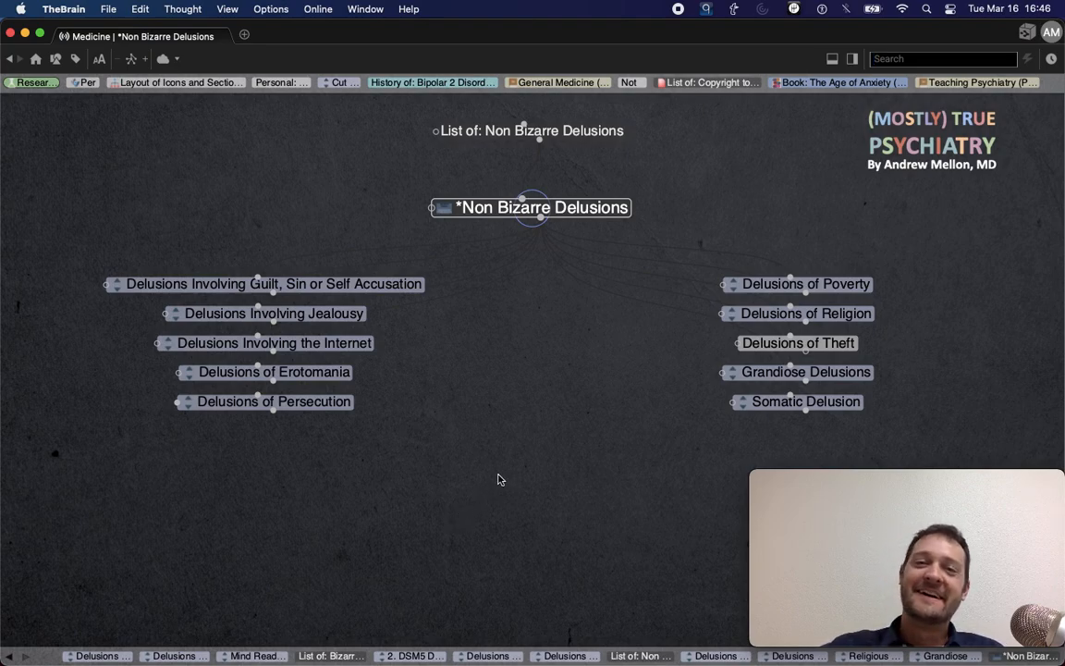
pyautogui.moveTo(470, 144)
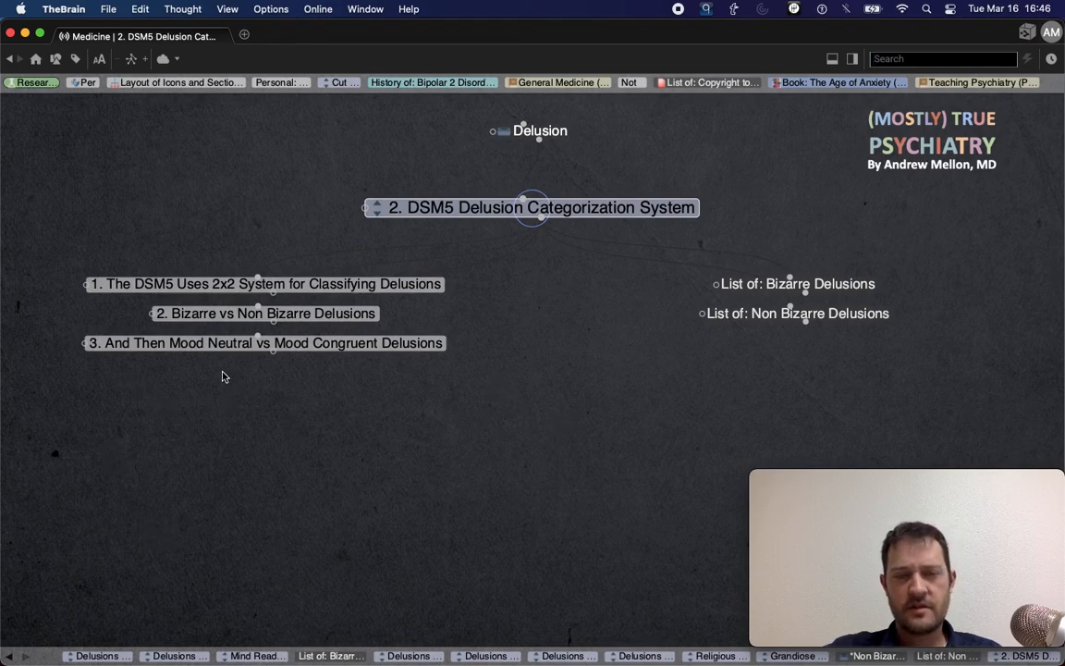
pyautogui.moveTo(103, 322)
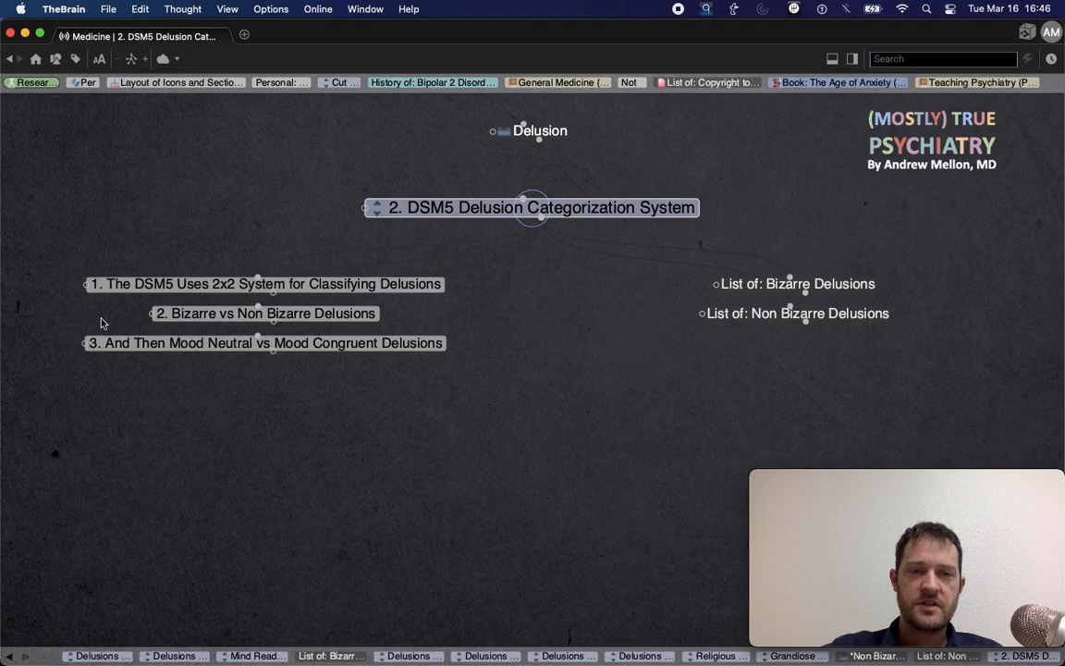
pyautogui.moveTo(133, 322)
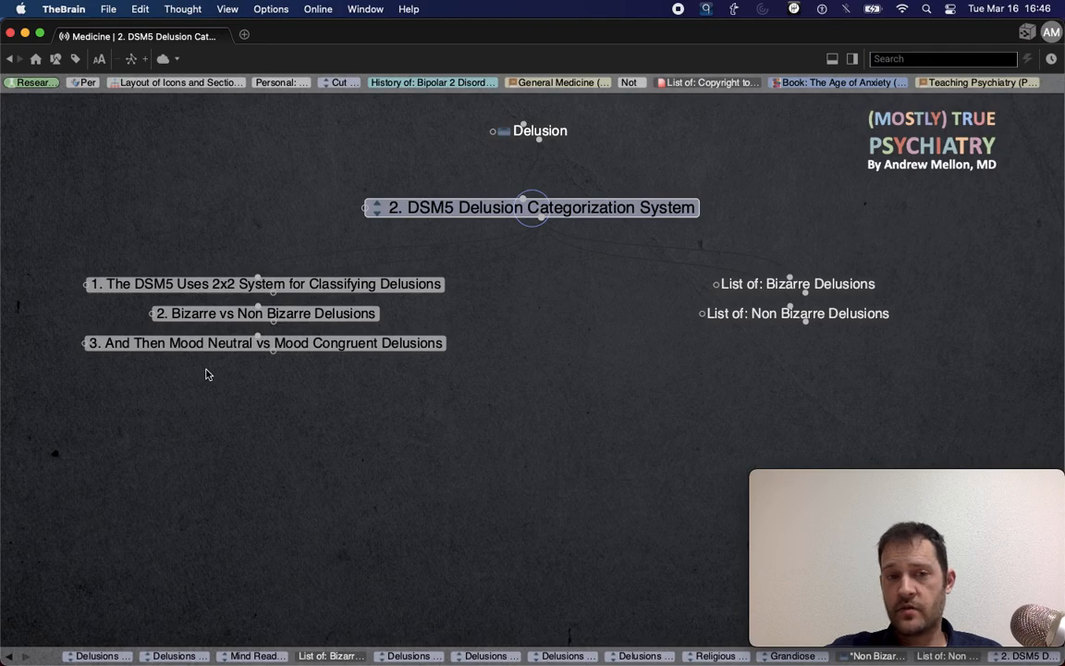
pyautogui.moveTo(310, 403)
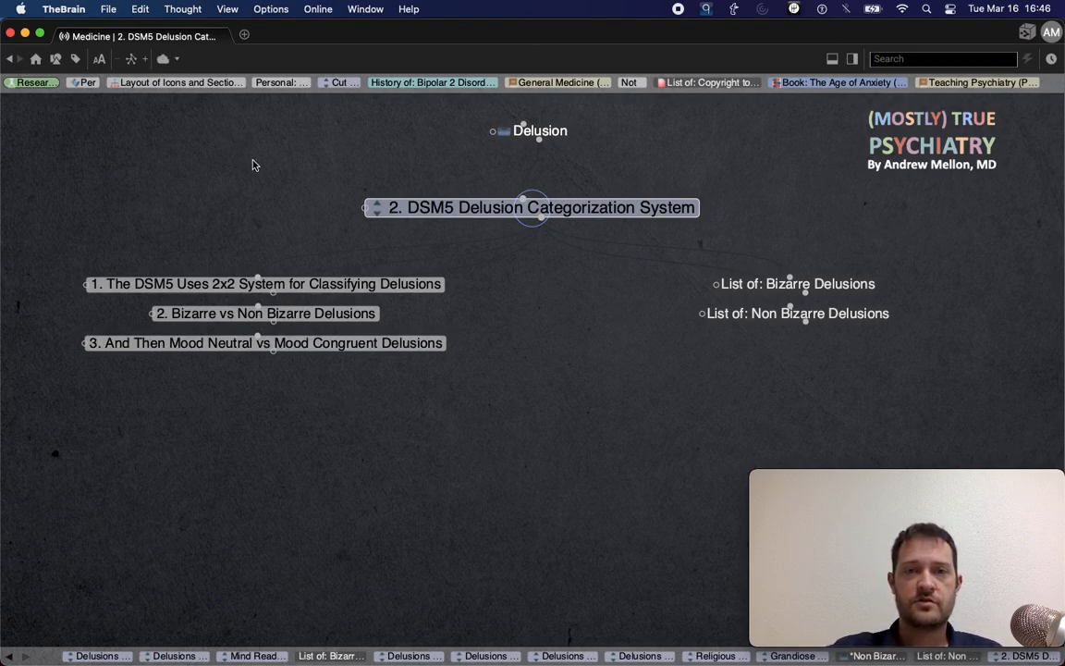
# Return to the main Delusion thought showing its subtopics
pyautogui.click(540, 129)
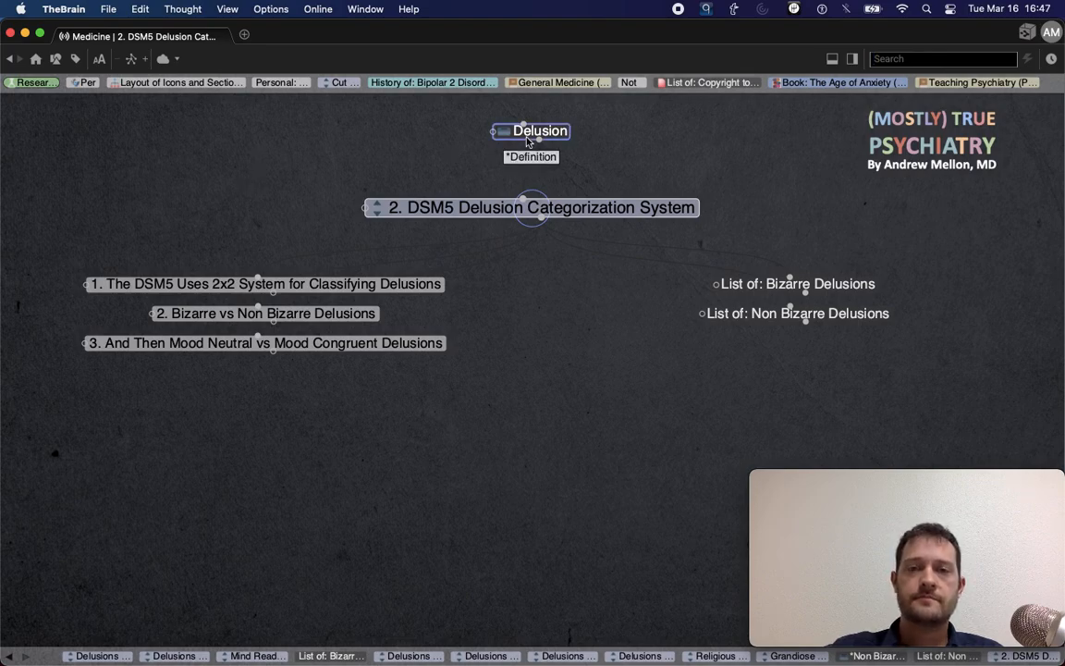
pyautogui.click(540, 129)
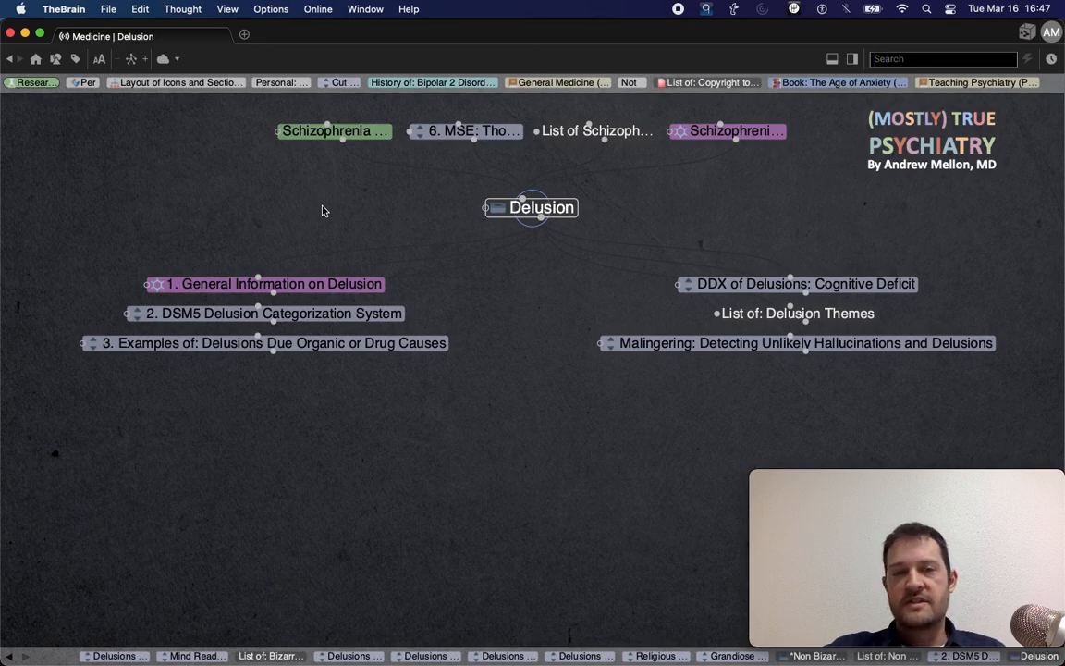
pyautogui.moveTo(455, 196)
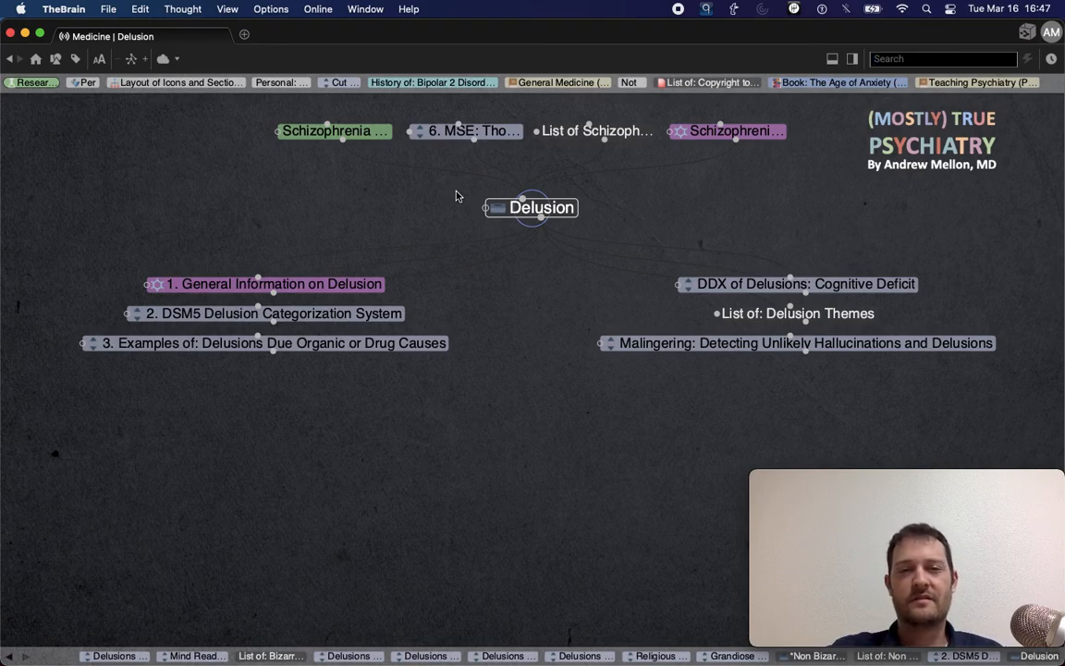
pyautogui.moveTo(397, 511)
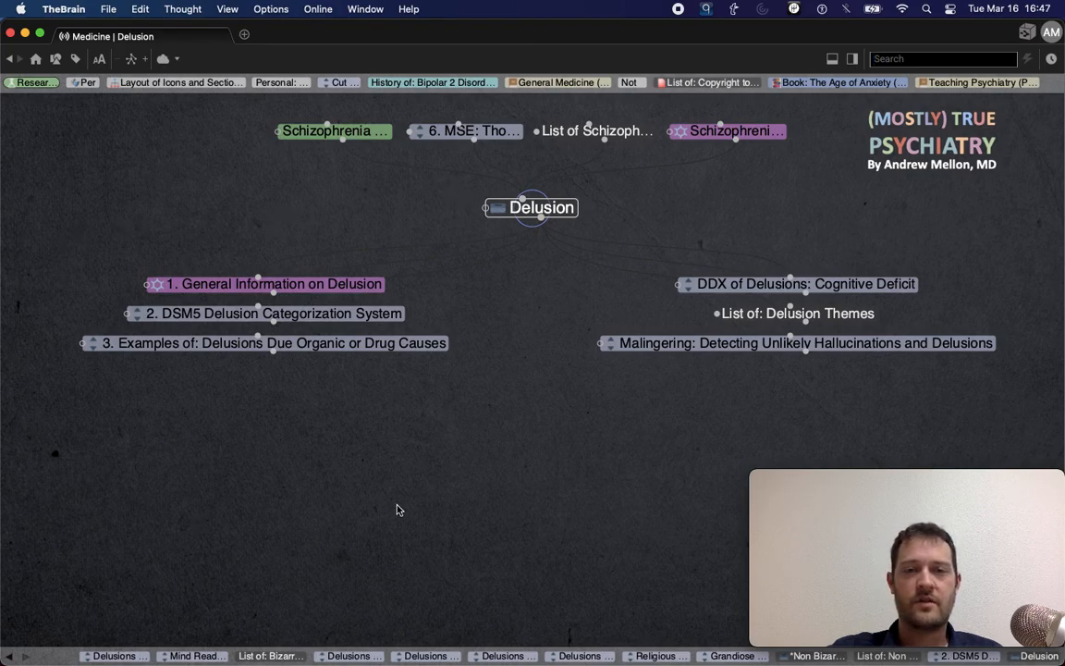
pyautogui.moveTo(573, 458)
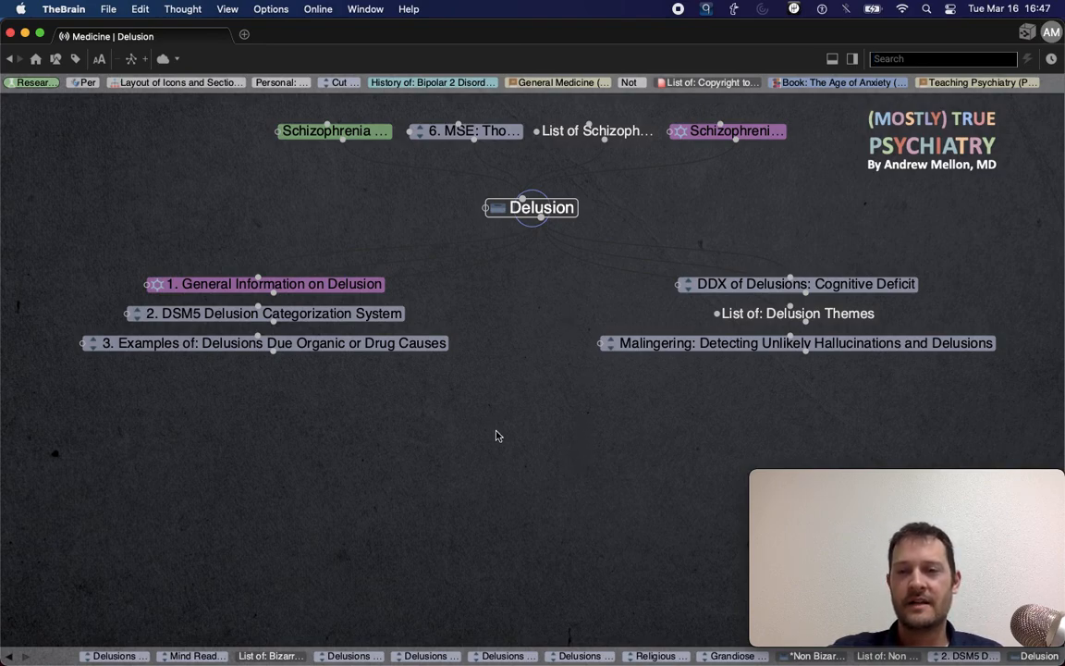
pyautogui.moveTo(499, 431)
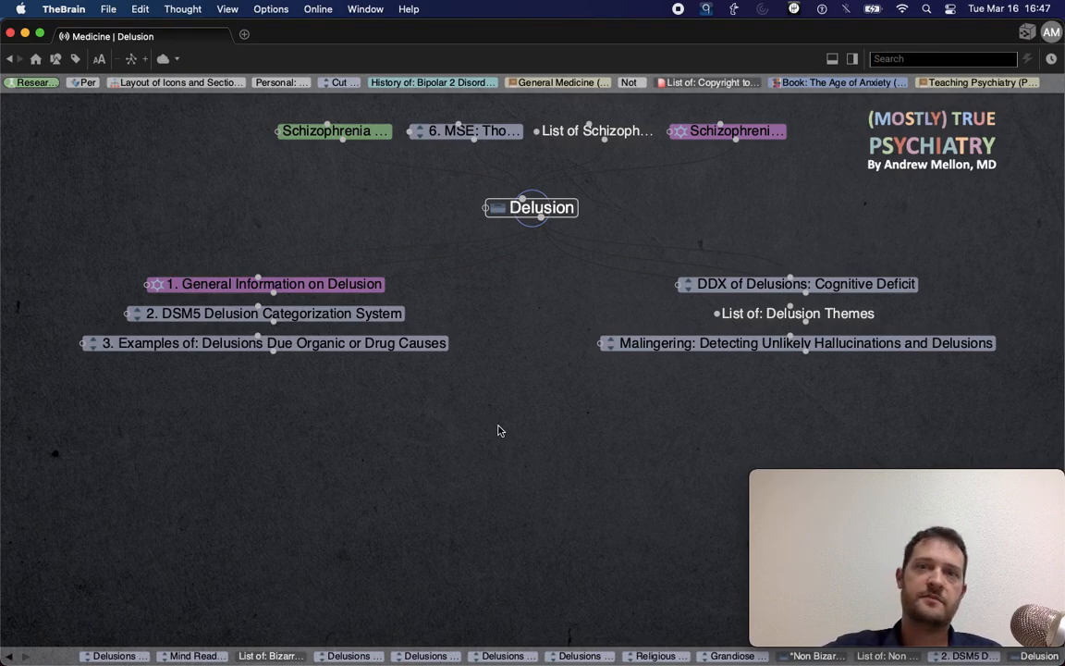
pyautogui.moveTo(532, 465)
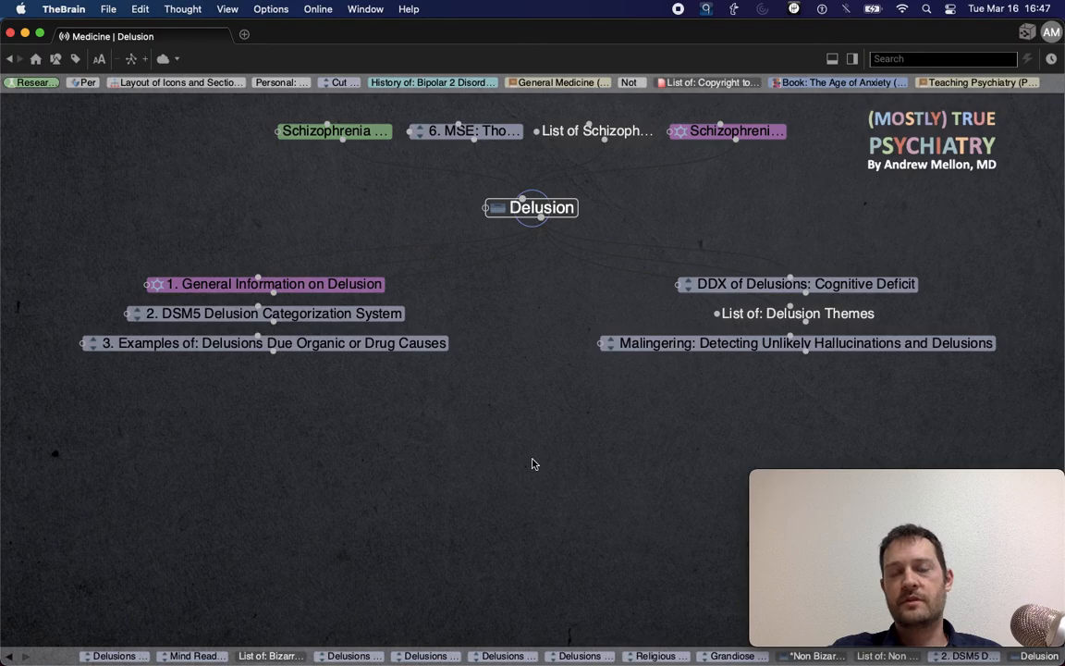
pyautogui.moveTo(533, 342)
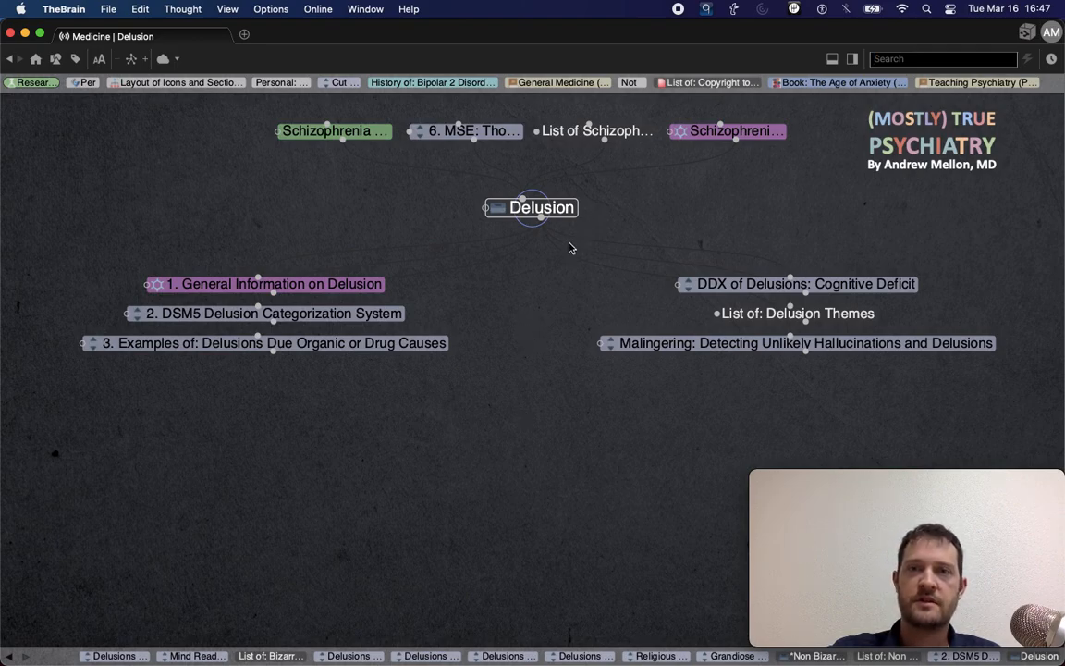
pyautogui.moveTo(532, 343)
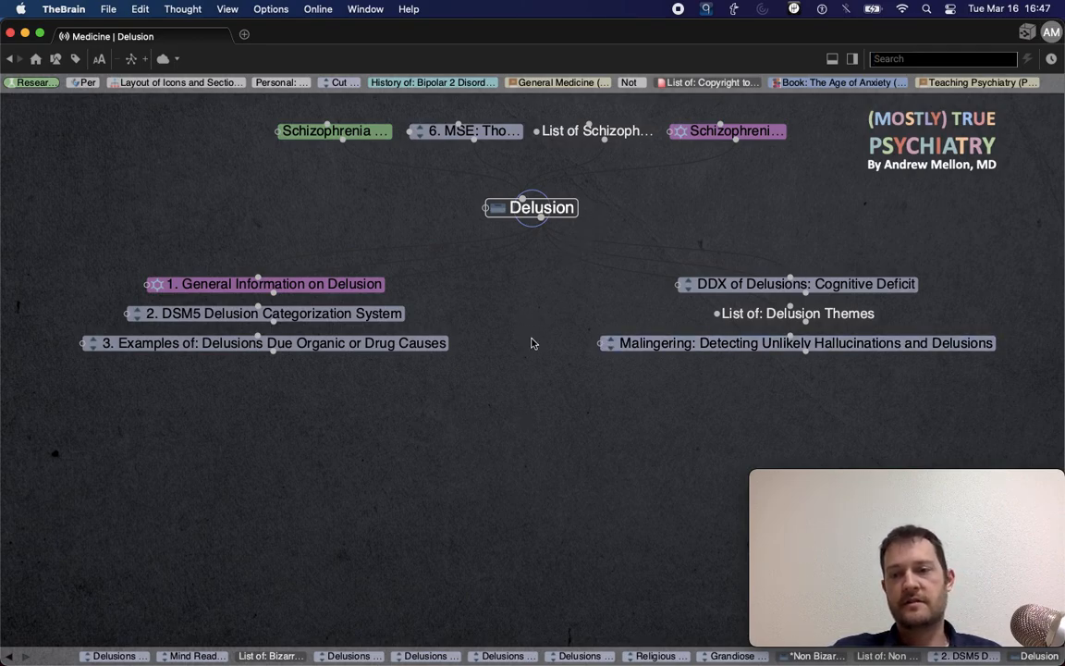